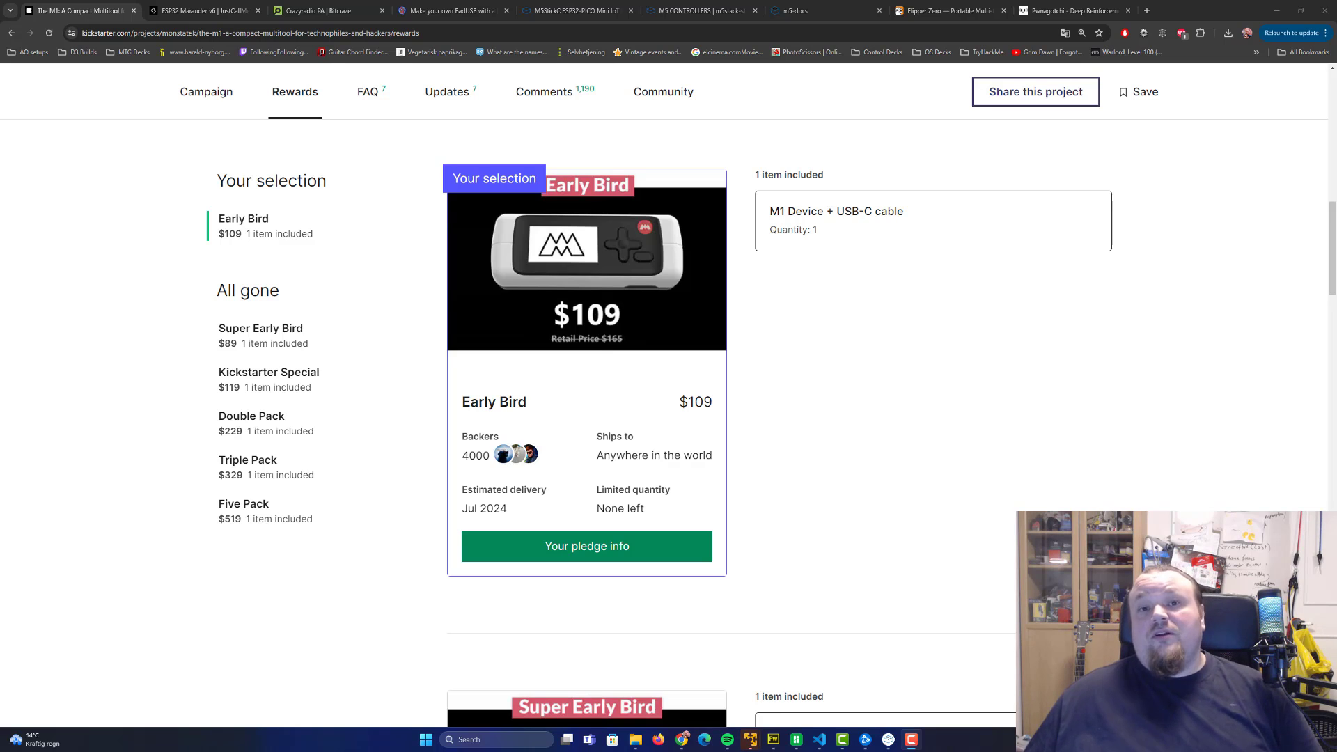
{"action": "mouse_move", "coordinate": [383, 249]}
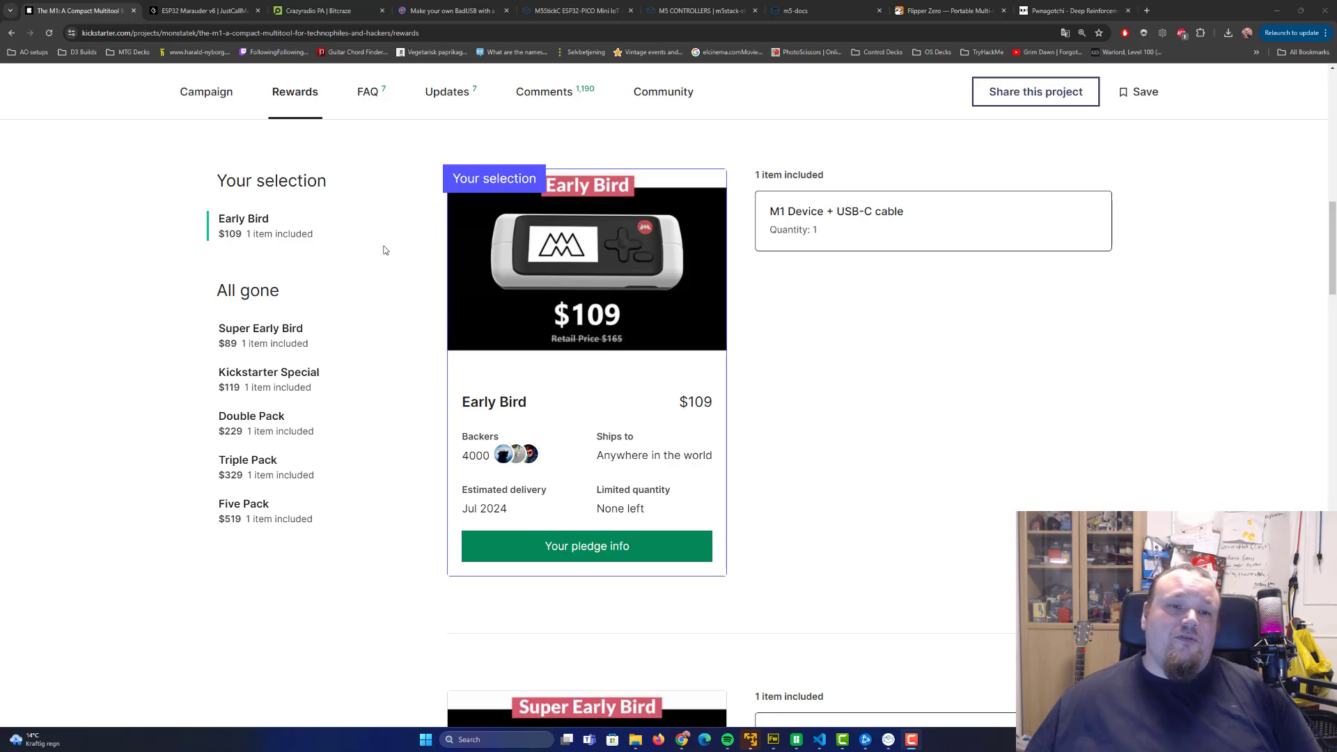
{"action": "mouse_move", "coordinate": [935, 354]}
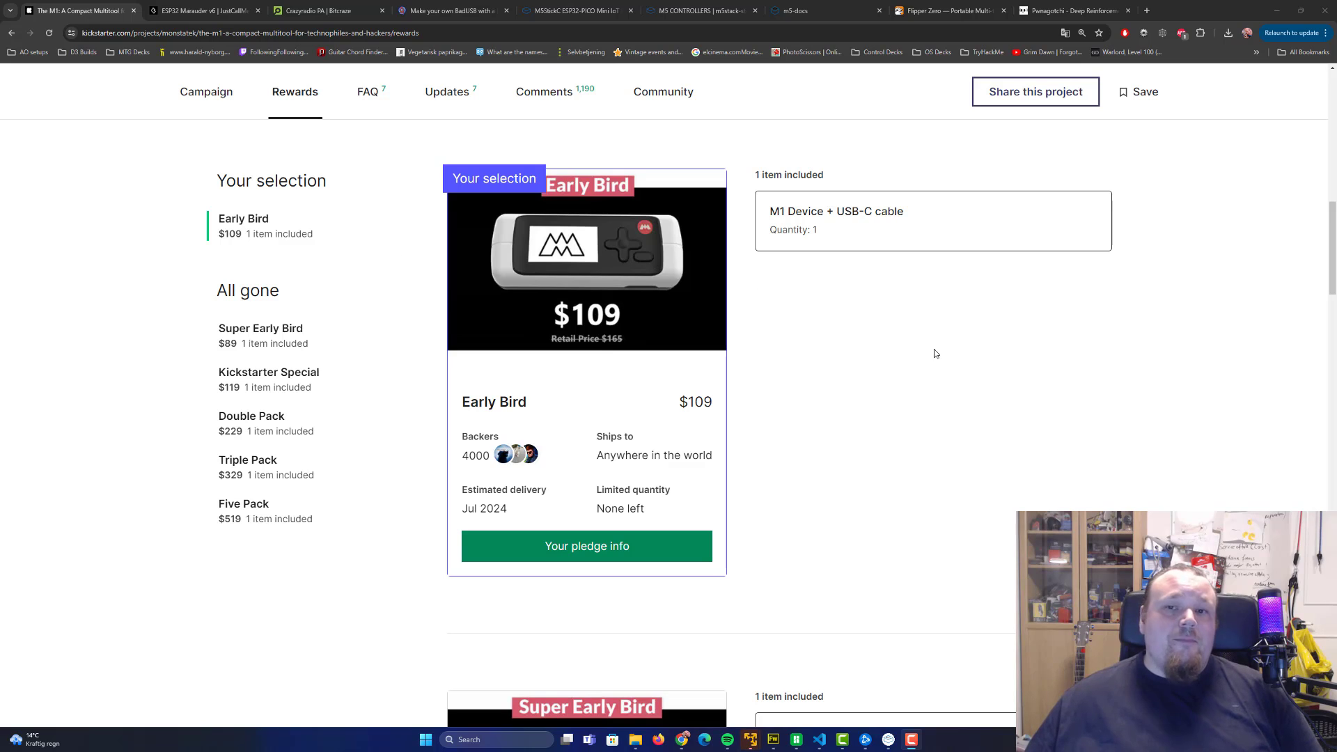
{"action": "mouse_move", "coordinate": [941, 353]}
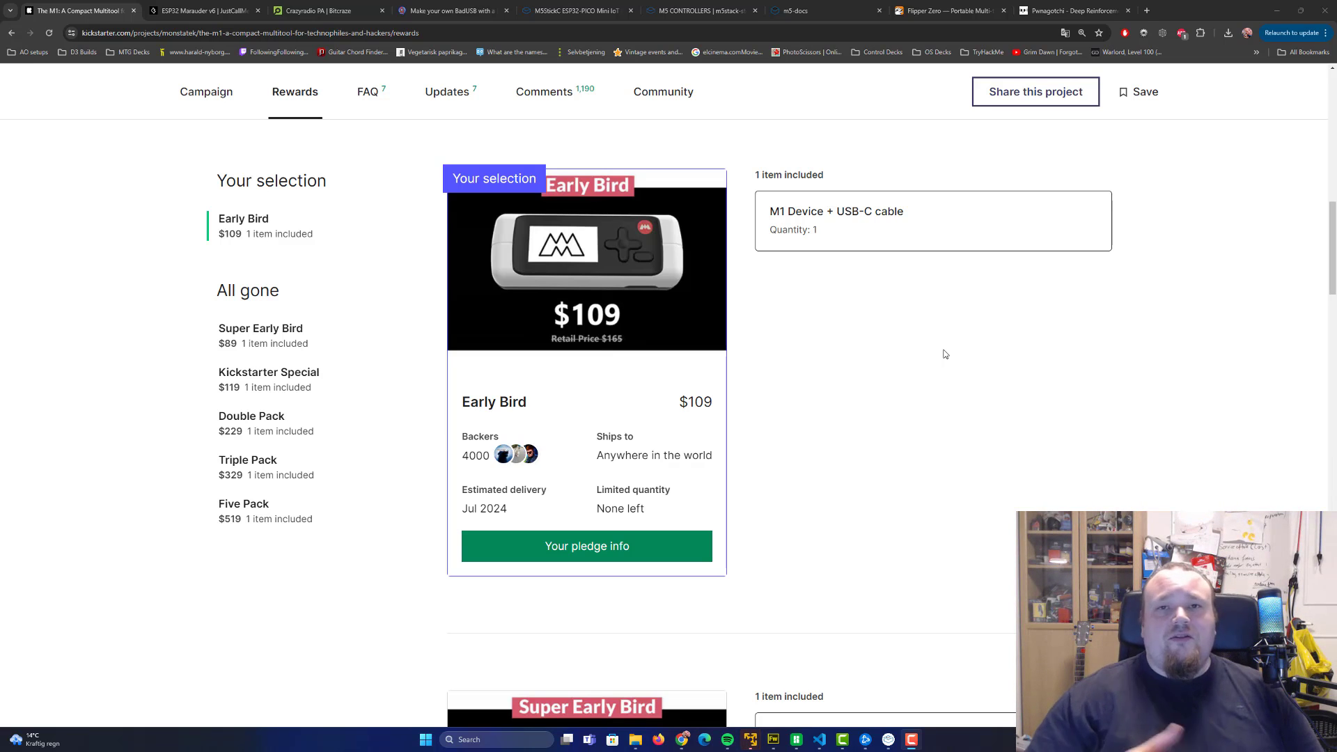
{"action": "mouse_move", "coordinate": [683, 195]}
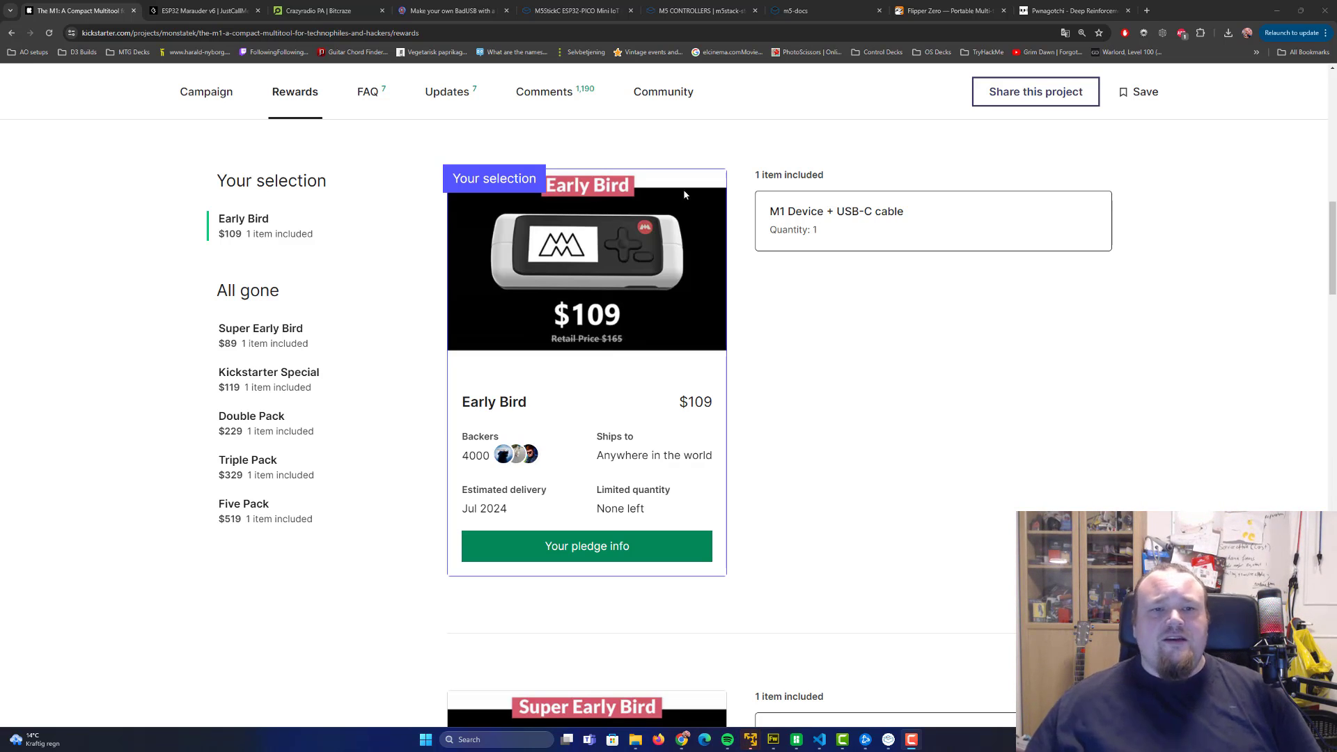
Scroll the M1 multitool campaign down to its Story section and table of contents.
{"action": "scroll", "scroll_direction": "down", "scroll_amount": 3}
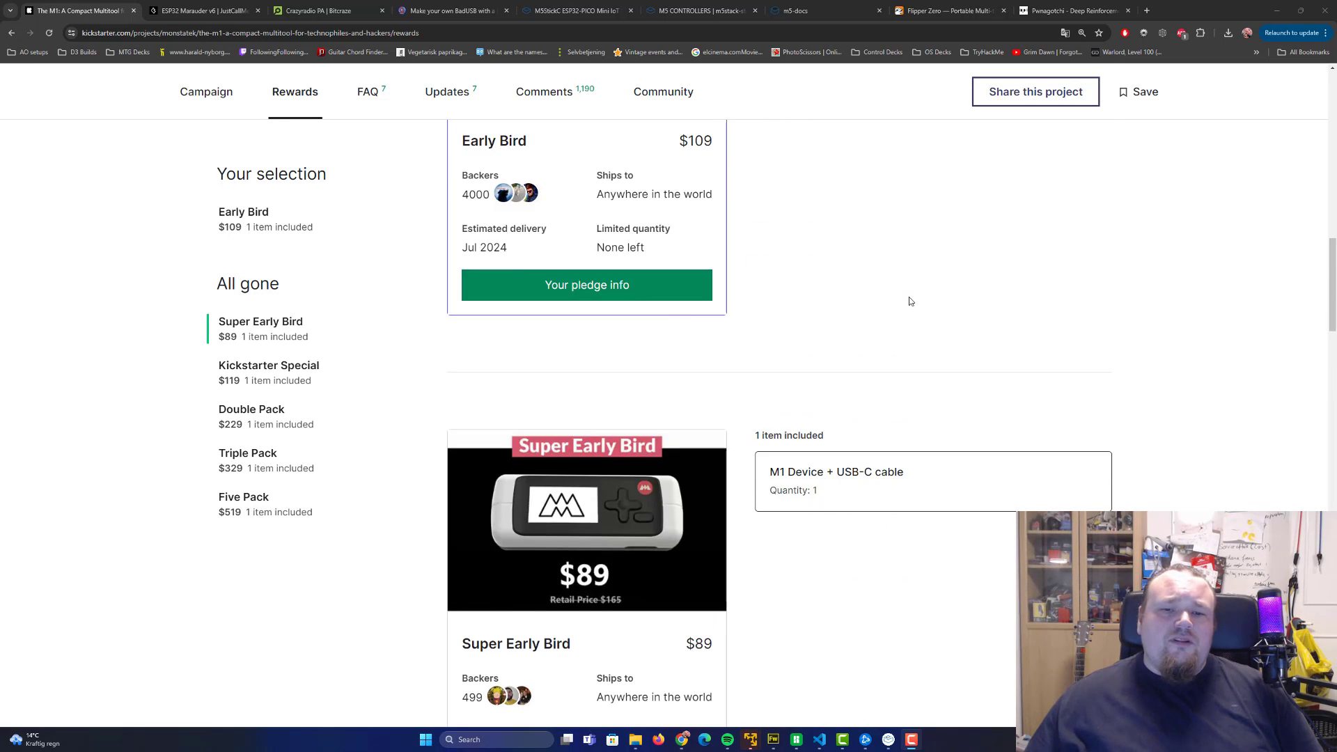
{"action": "scroll", "scroll_direction": "up", "scroll_amount": 3}
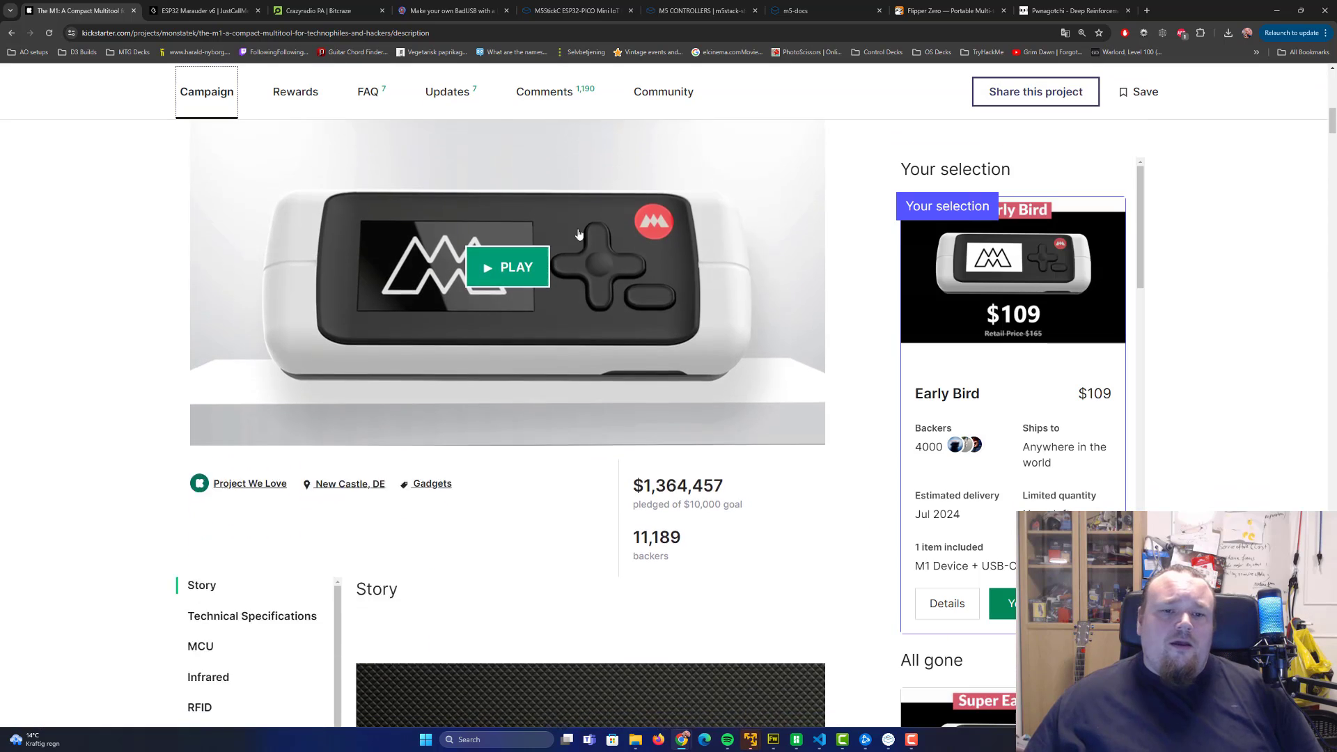
{"action": "scroll", "scroll_direction": "down", "scroll_amount": 3}
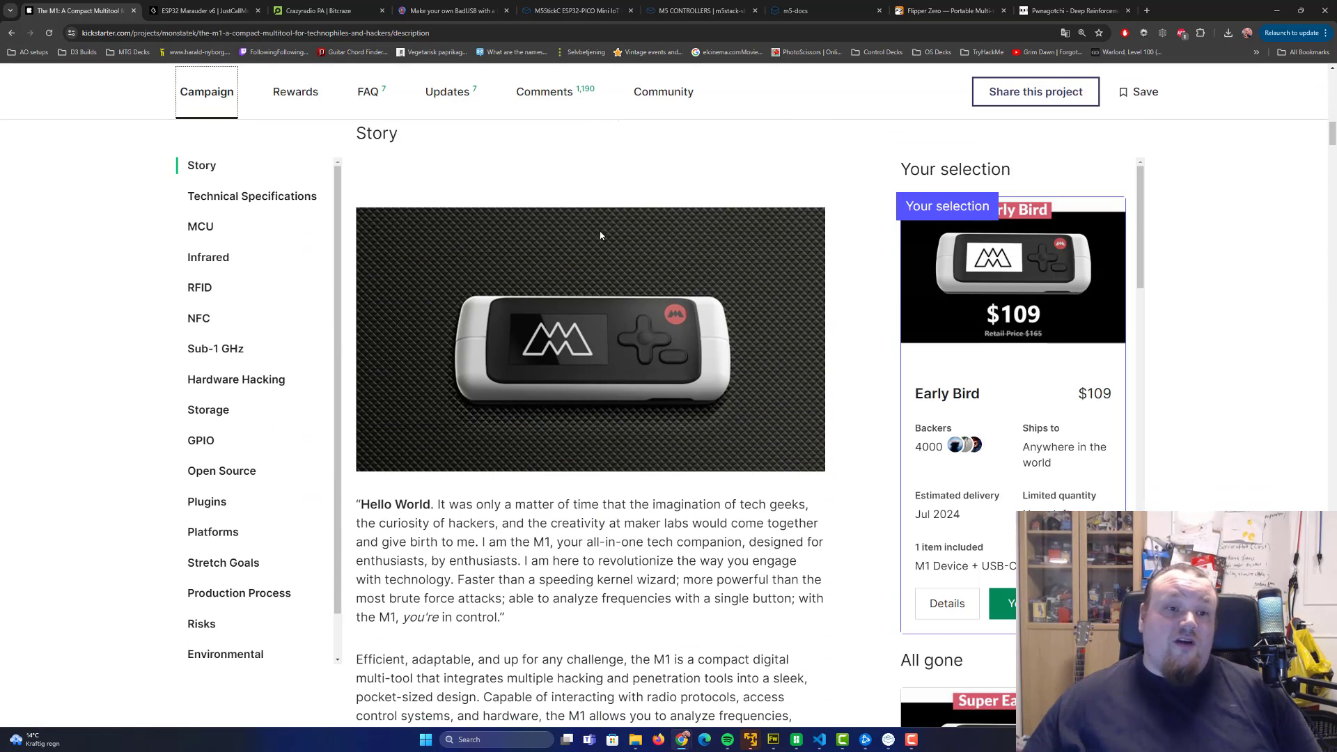
{"action": "mouse_move", "coordinate": [301, 292]}
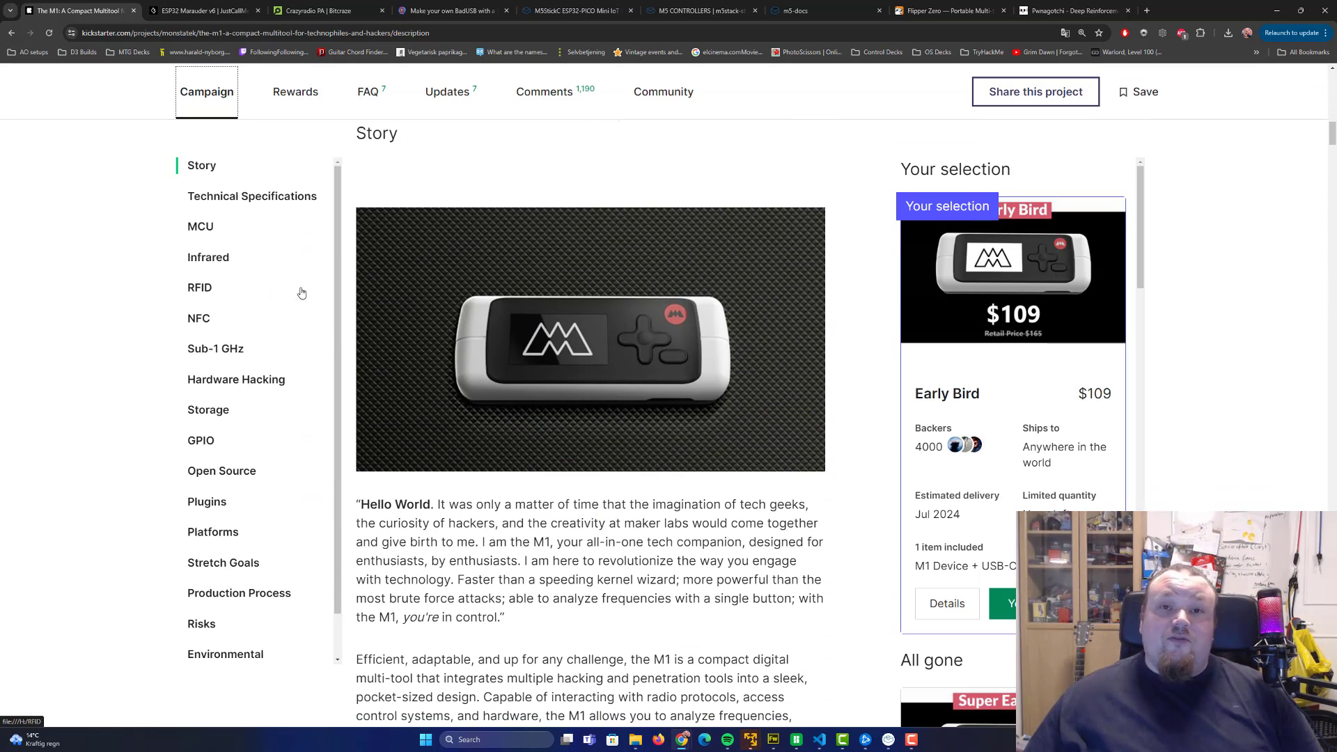
{"action": "mouse_move", "coordinate": [248, 355]}
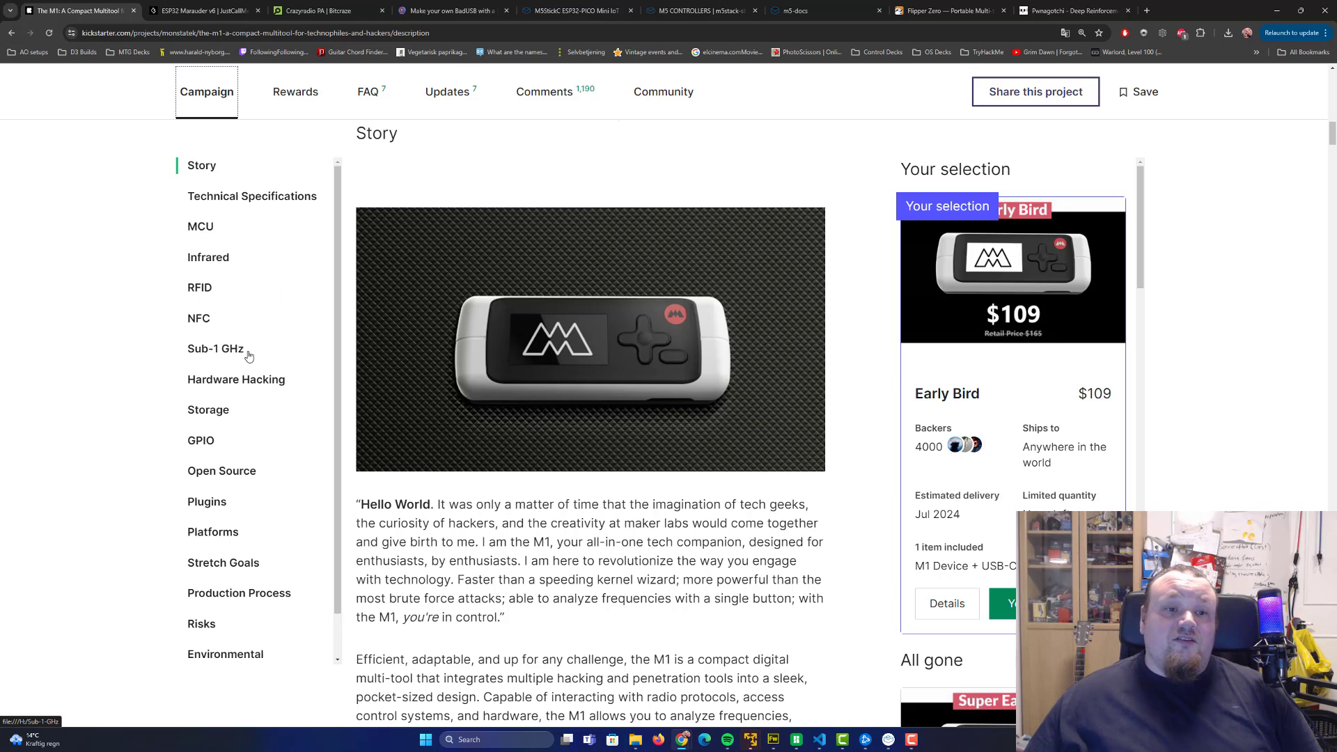
{"action": "mouse_move", "coordinate": [235, 409]}
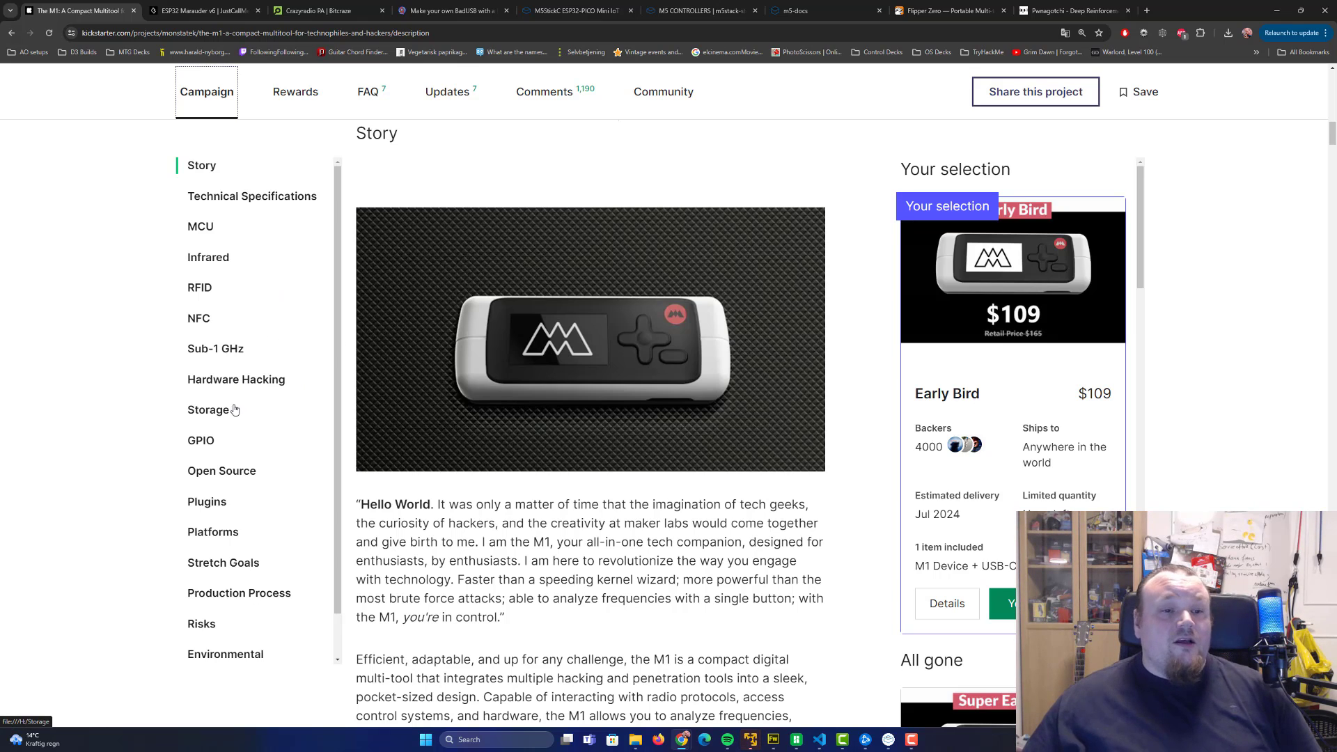
{"action": "mouse_move", "coordinate": [154, 446]}
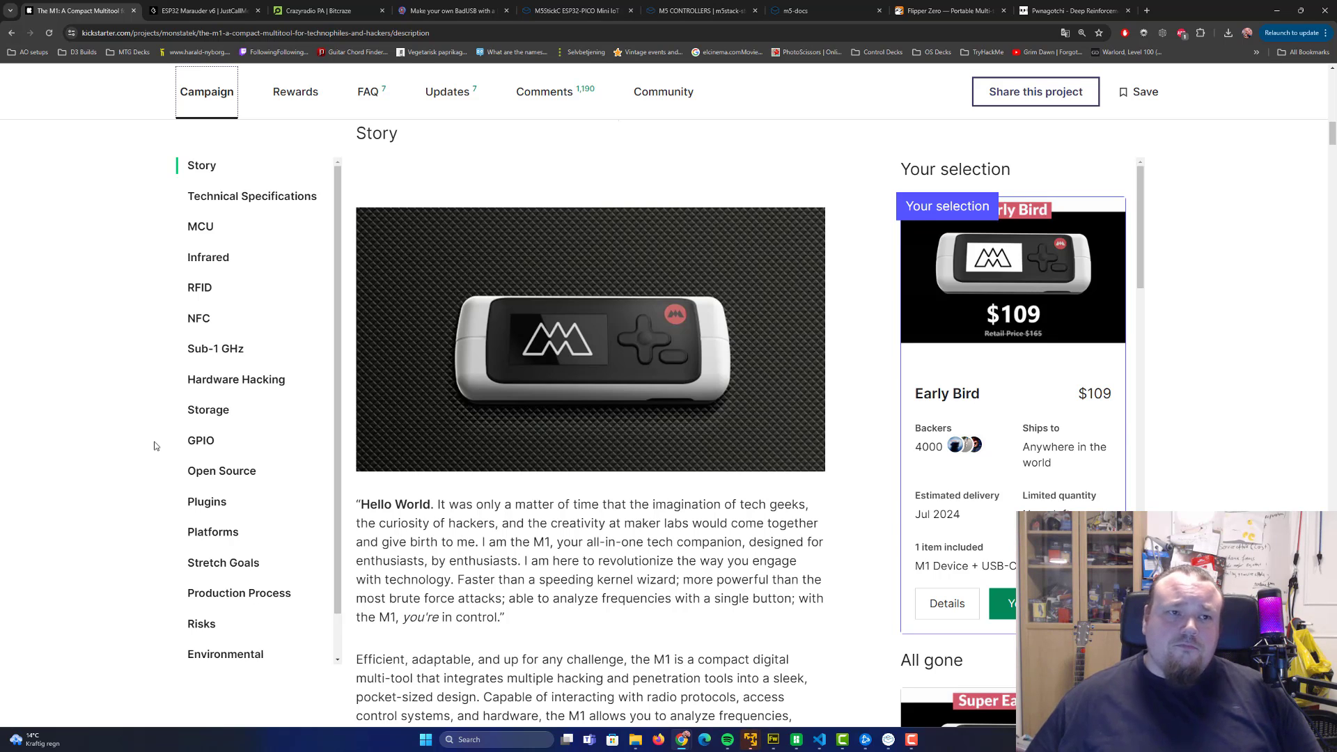
Show the ESP32 Marauder v6.1 page priced US$80.00–US$85.00 and clear the highlighted price.
{"action": "left_click", "coordinate": [203, 9]}
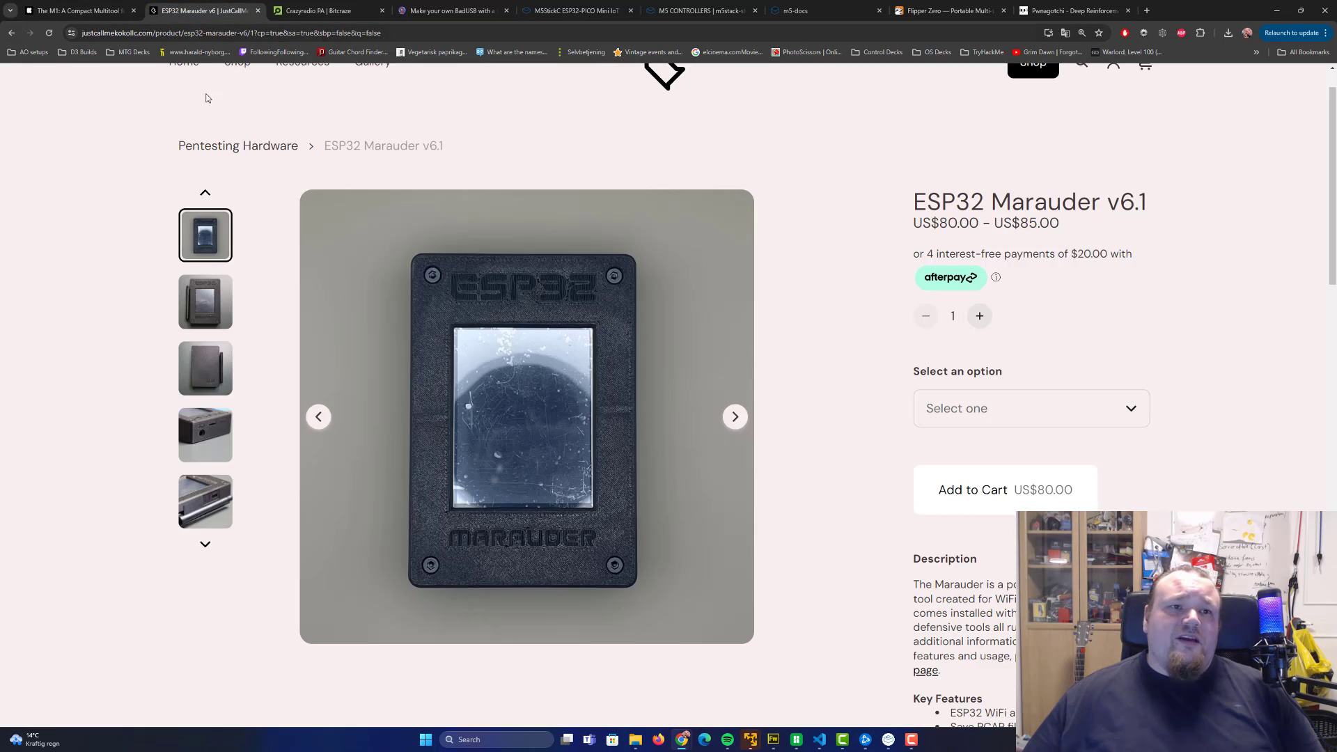
{"action": "mouse_move", "coordinate": [124, 248]}
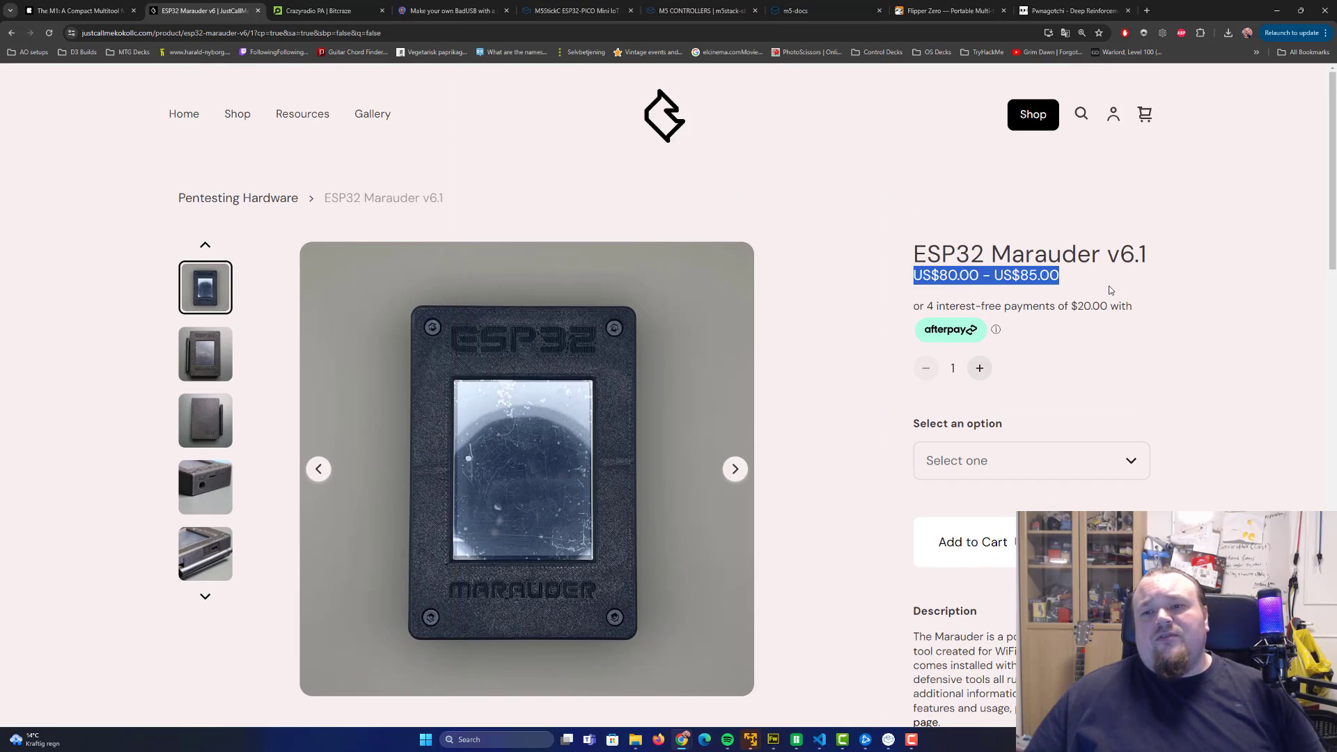
{"action": "left_click", "coordinate": [1030, 460]}
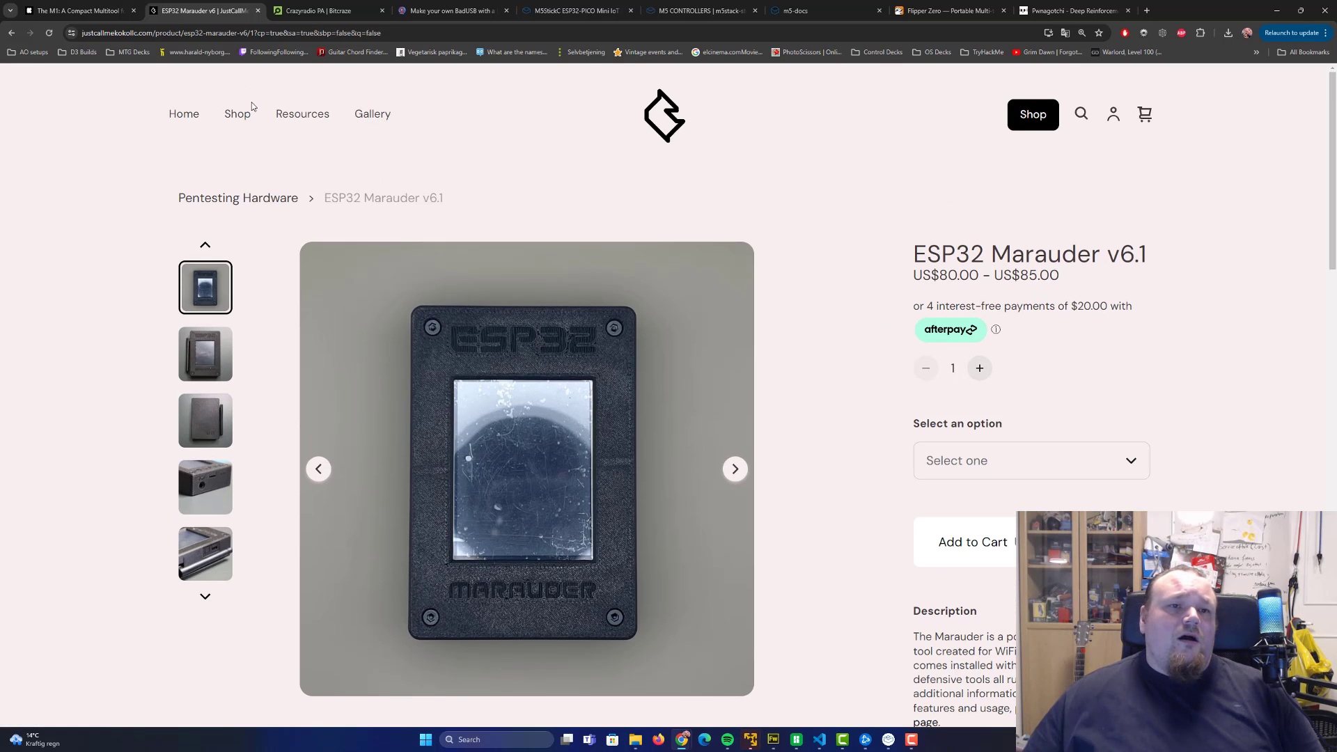
Browse the shop's all-items catalogue down to the ESP32 Marauder and Flipper Zero boards.
{"action": "left_click", "coordinate": [237, 113]}
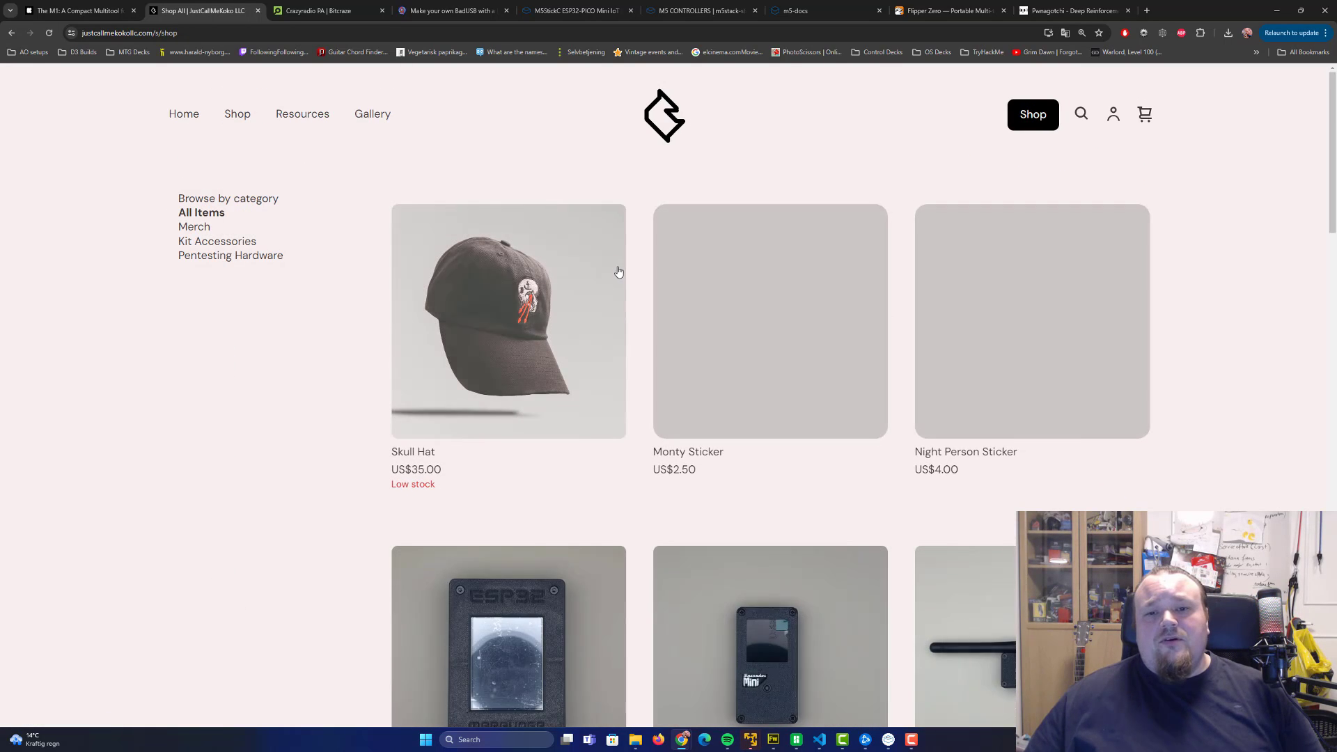
{"action": "scroll", "scroll_direction": "down", "scroll_amount": 3}
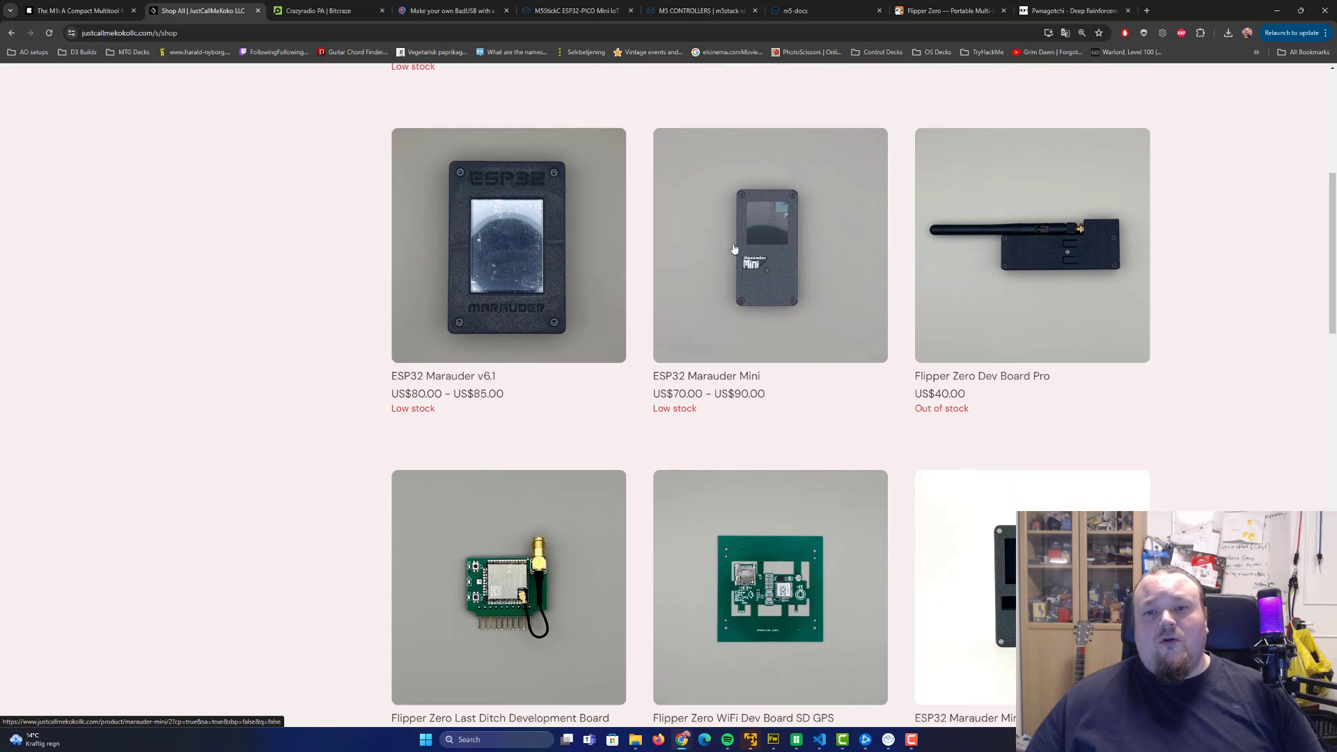
{"action": "mouse_move", "coordinate": [788, 346]}
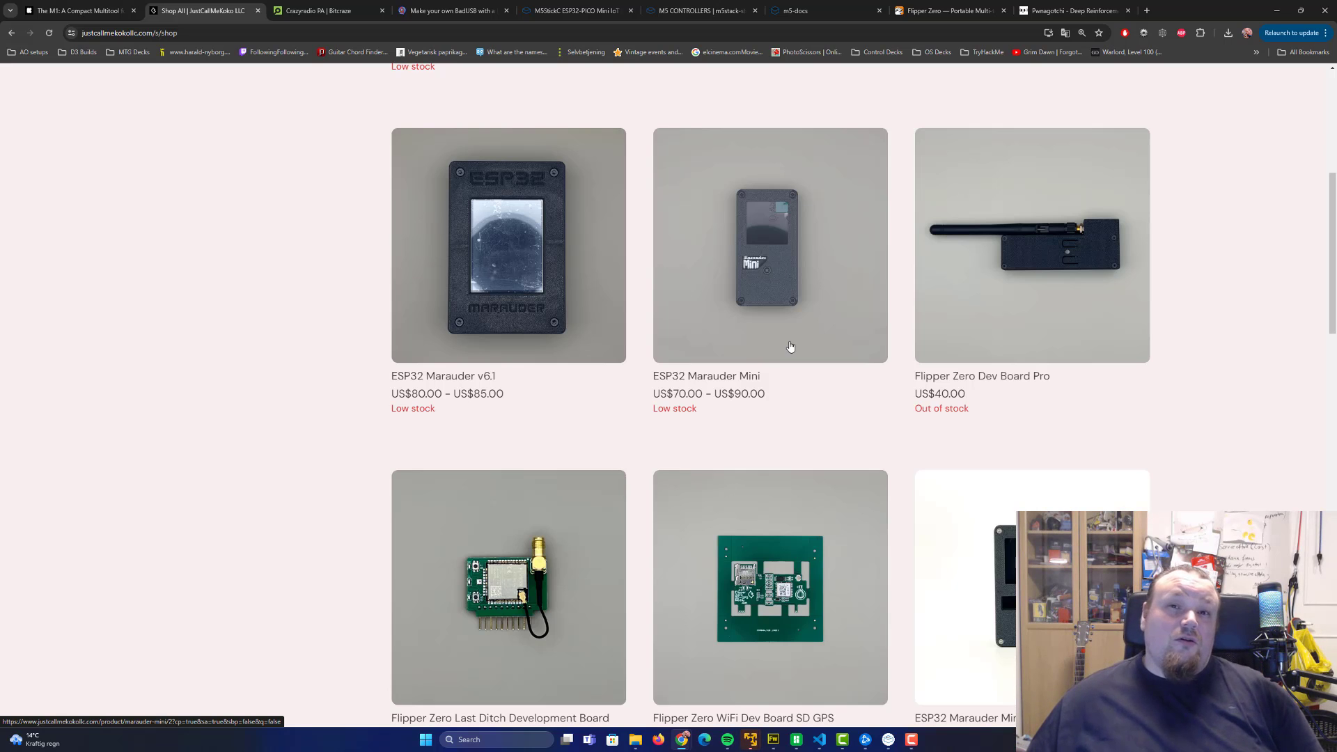
{"action": "mouse_move", "coordinate": [738, 346]}
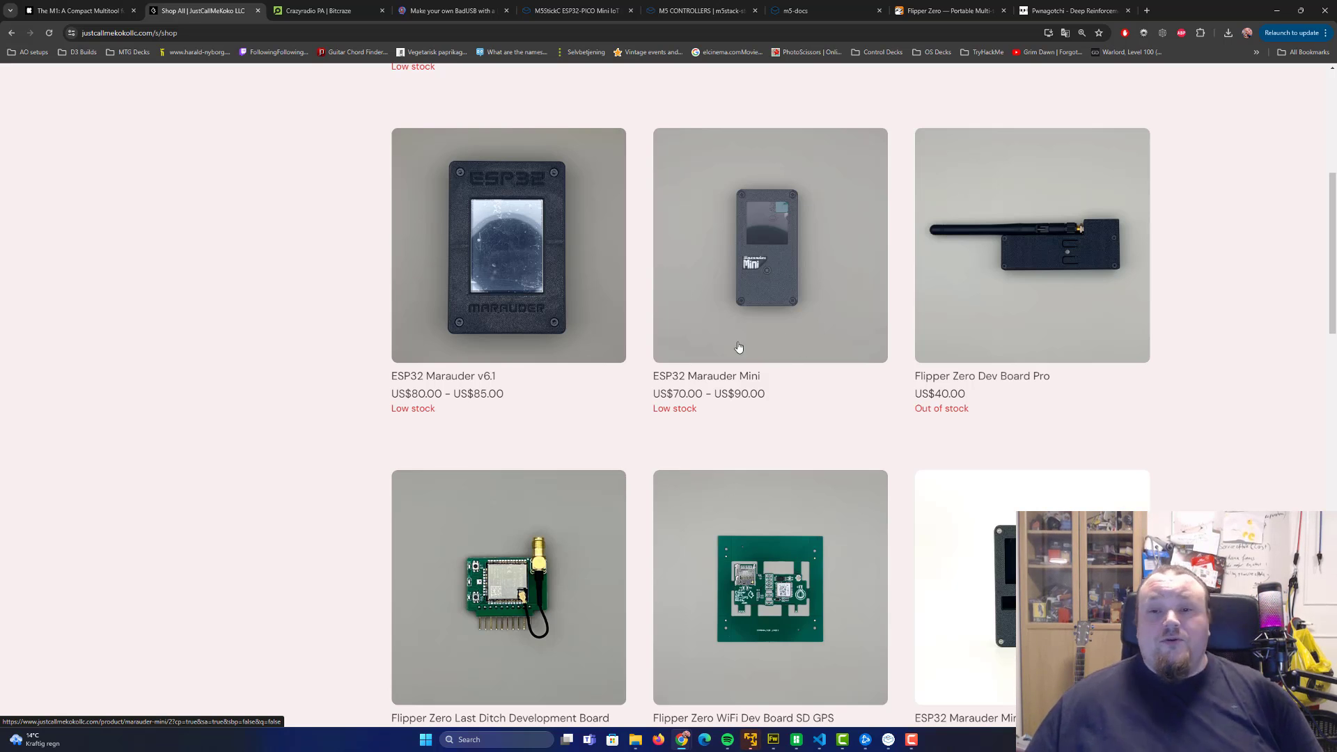
Show Bitcraze's Crazyradio PA page and open its product photo in a new tab.
{"action": "left_click", "coordinate": [324, 9]}
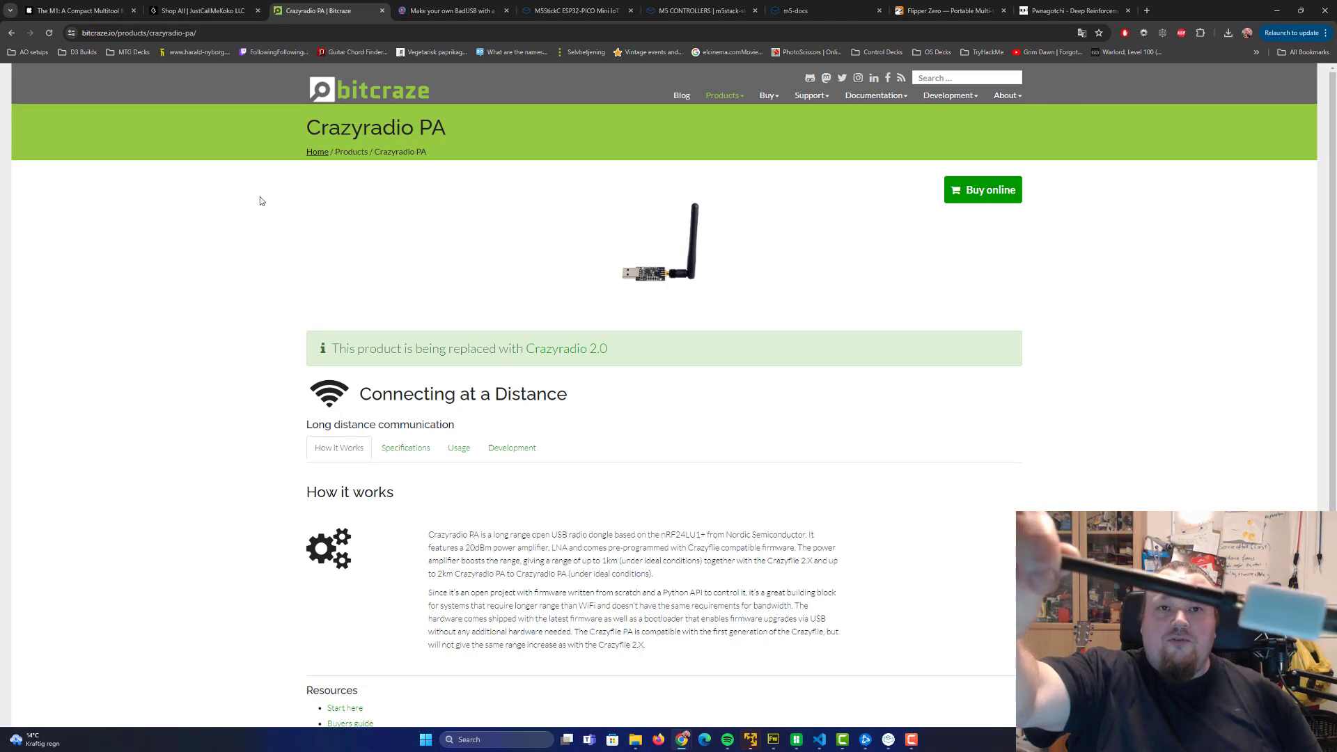
{"action": "mouse_move", "coordinate": [211, 185]}
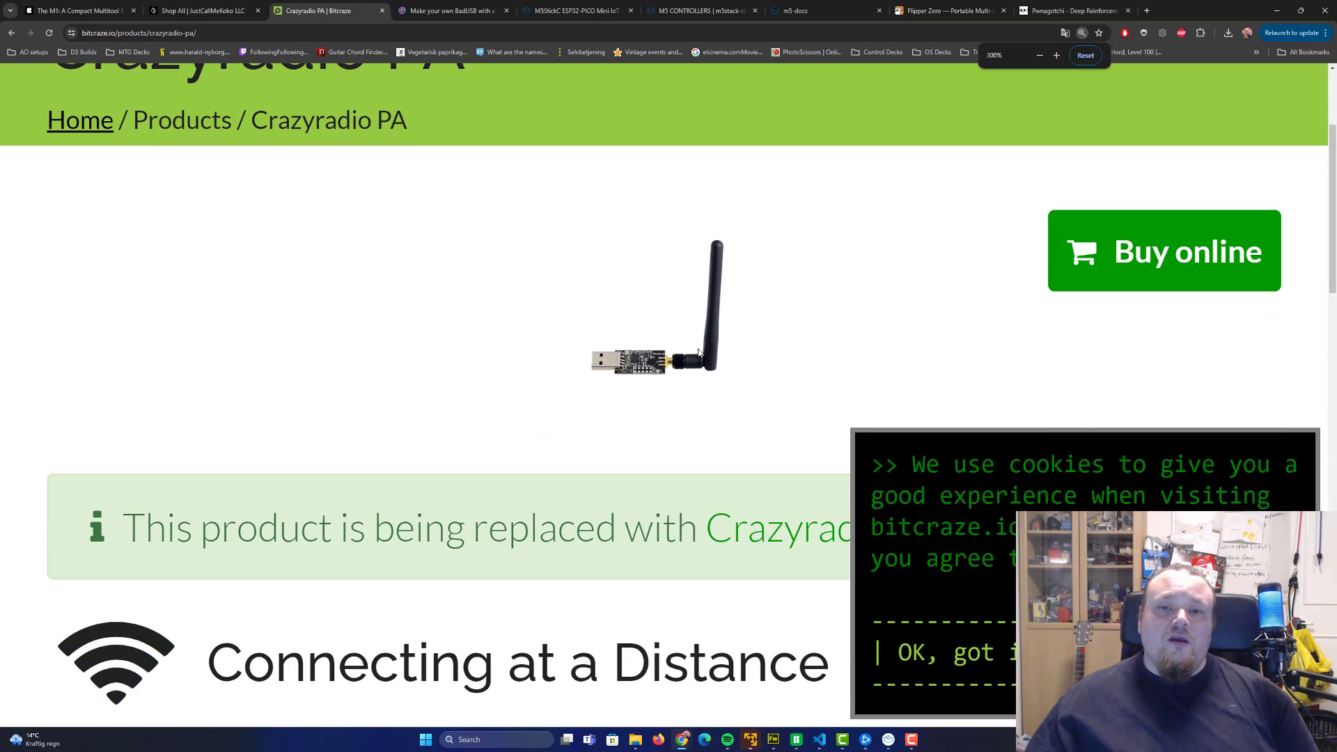
{"action": "left_click", "coordinate": [1055, 56]}
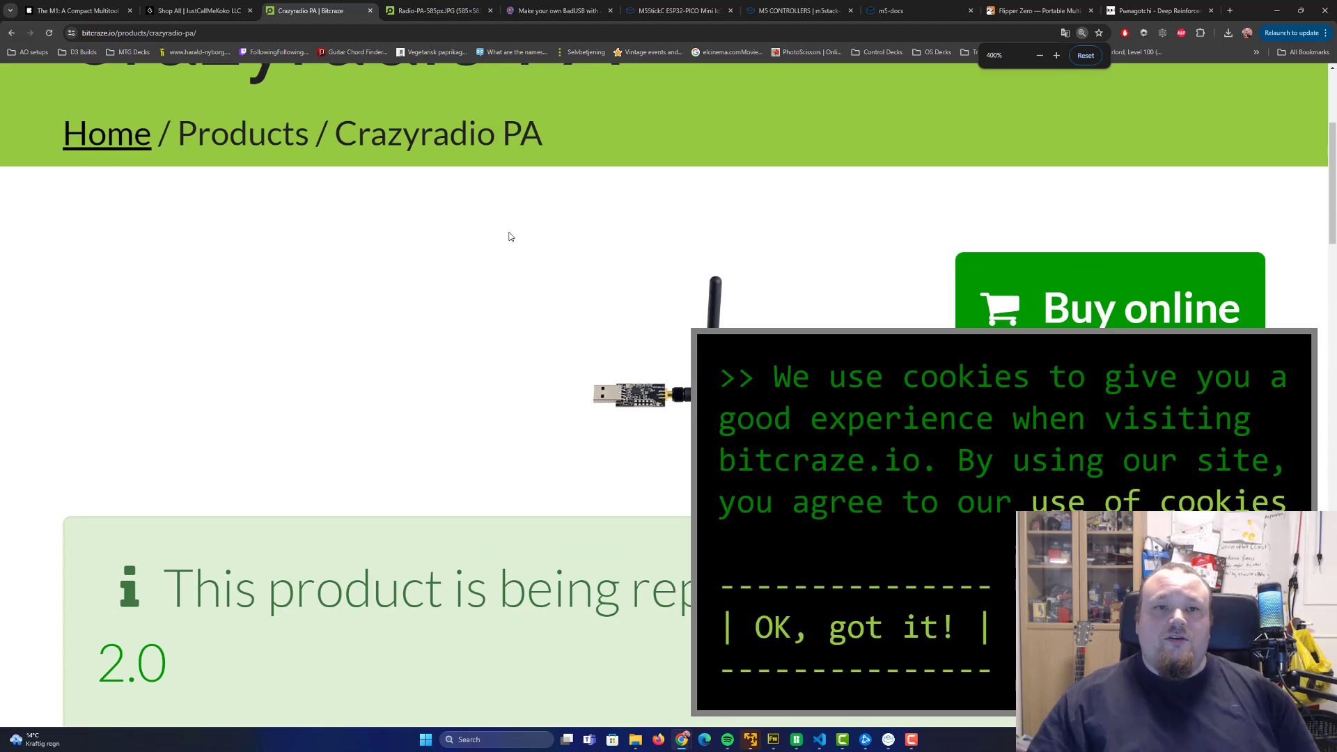
View the full-size Radio-PA-585px.JPG photo of the Crazyradio PA dongle.
{"action": "left_click", "coordinate": [631, 394]}
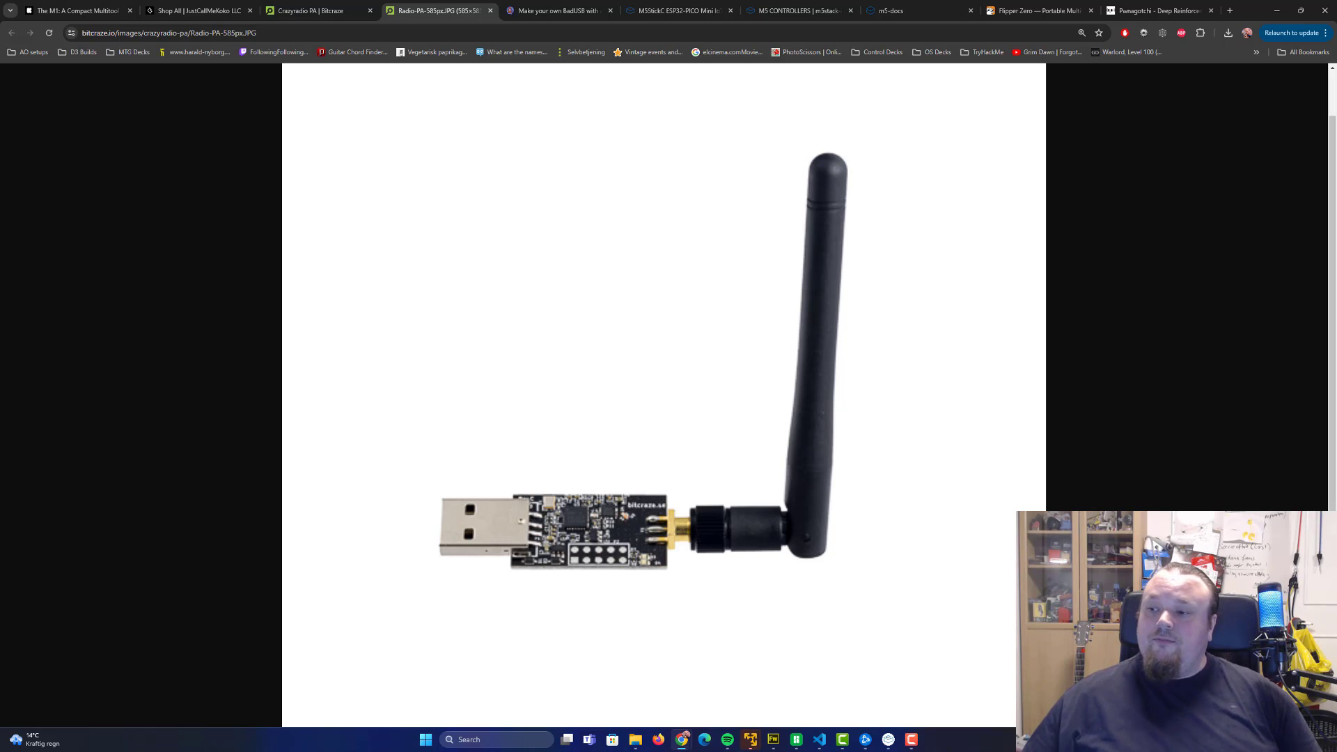
{"action": "mouse_move", "coordinate": [946, 275]}
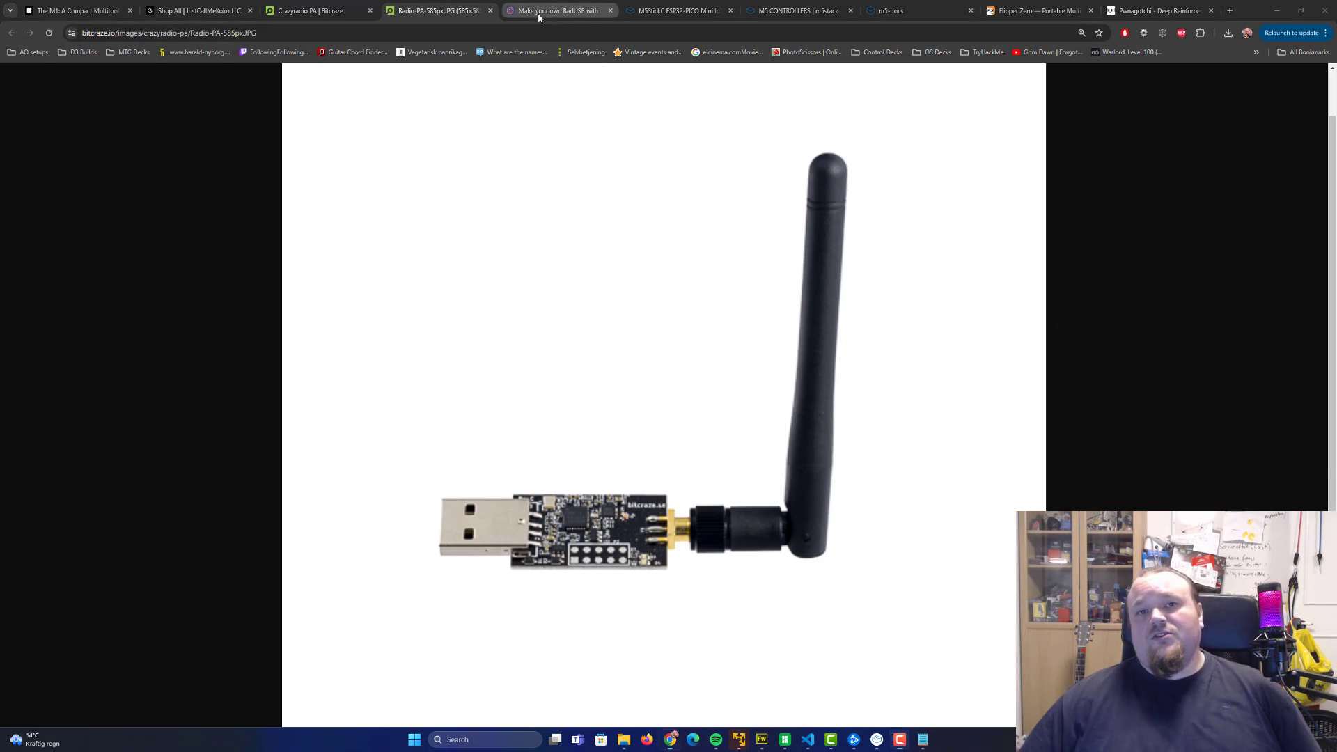
Read through the Digispark BadUSB post and bring up the Spacehuhn blog menu.
{"action": "left_click", "coordinate": [558, 9]}
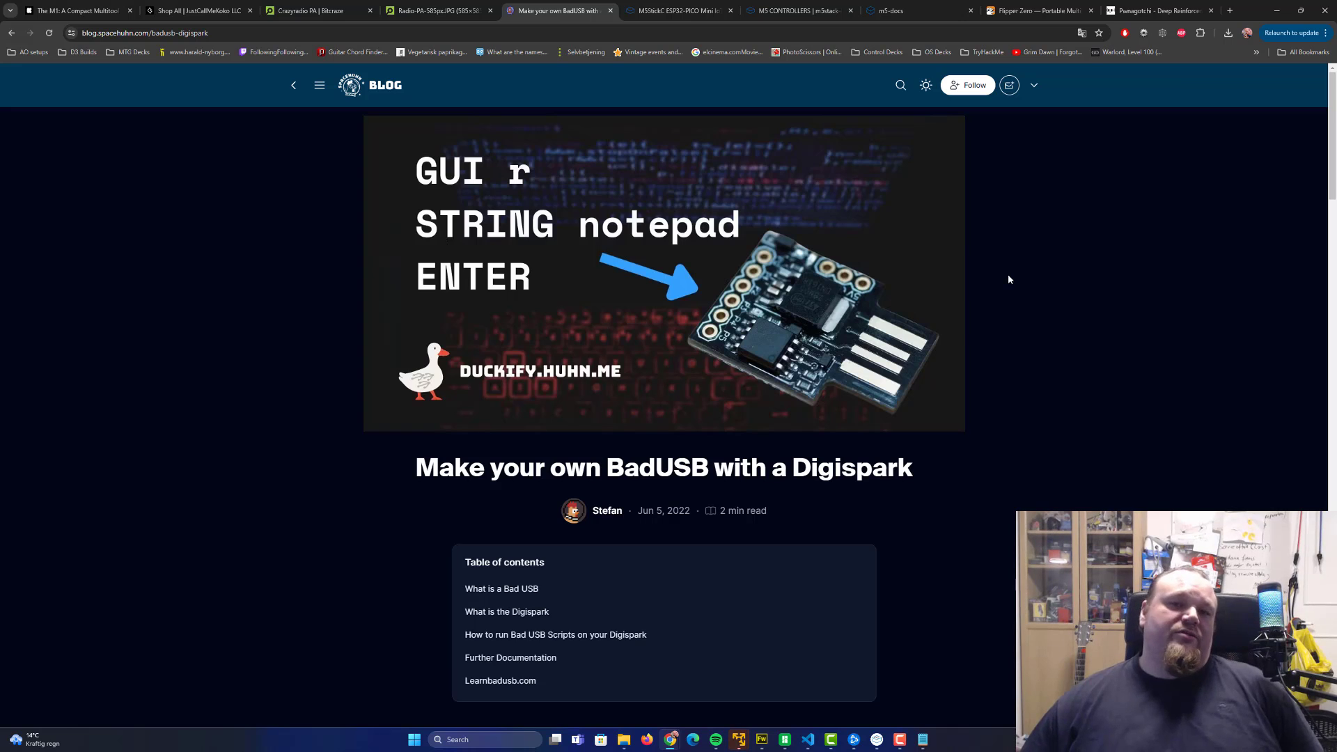
{"action": "mouse_move", "coordinate": [610, 157]}
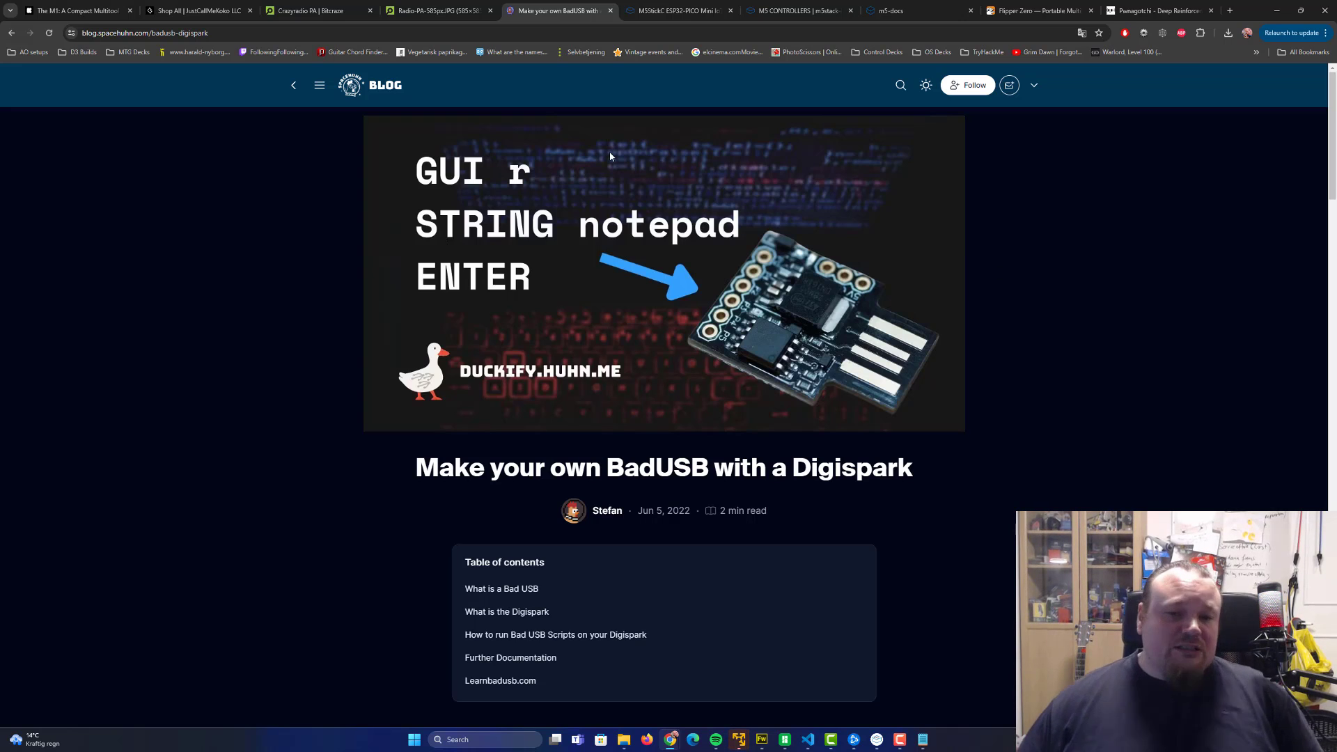
{"action": "mouse_move", "coordinate": [572, 146]}
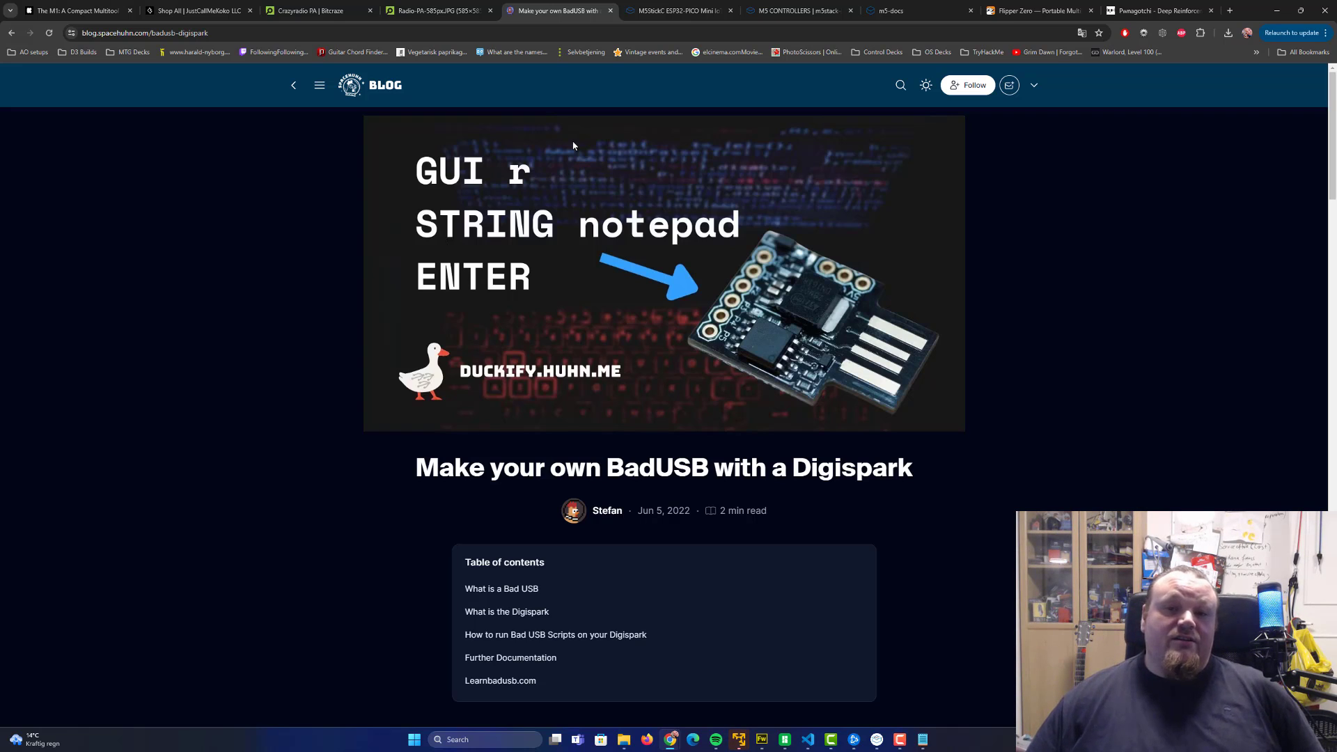
{"action": "mouse_move", "coordinate": [635, 219]}
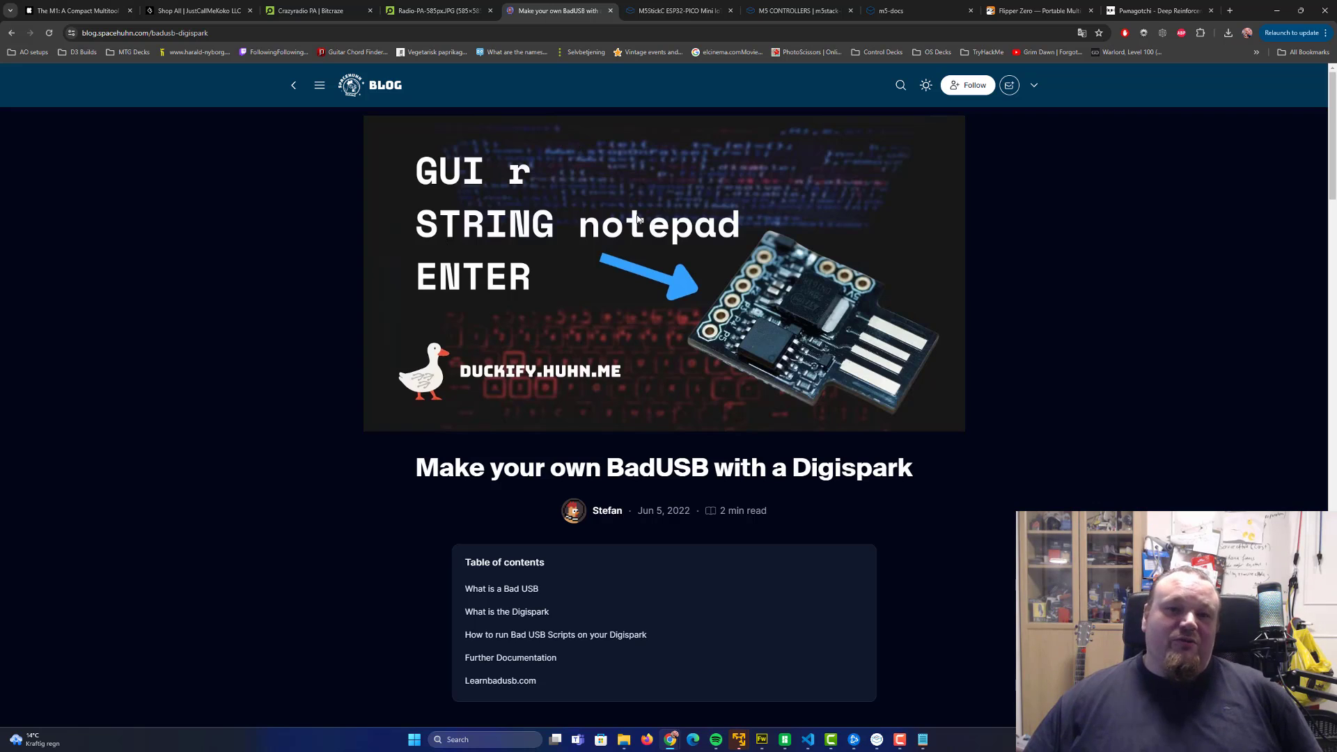
{"action": "mouse_move", "coordinate": [636, 291]}
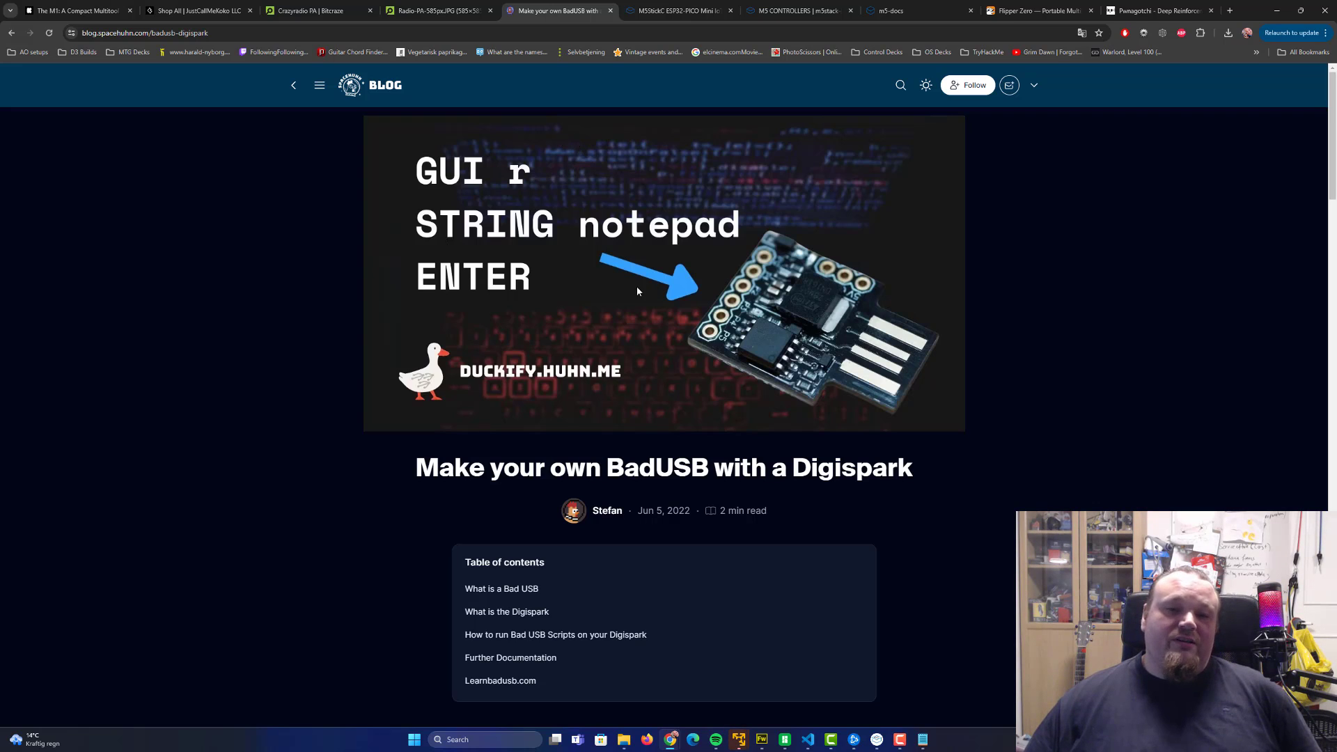
{"action": "mouse_move", "coordinate": [526, 295]}
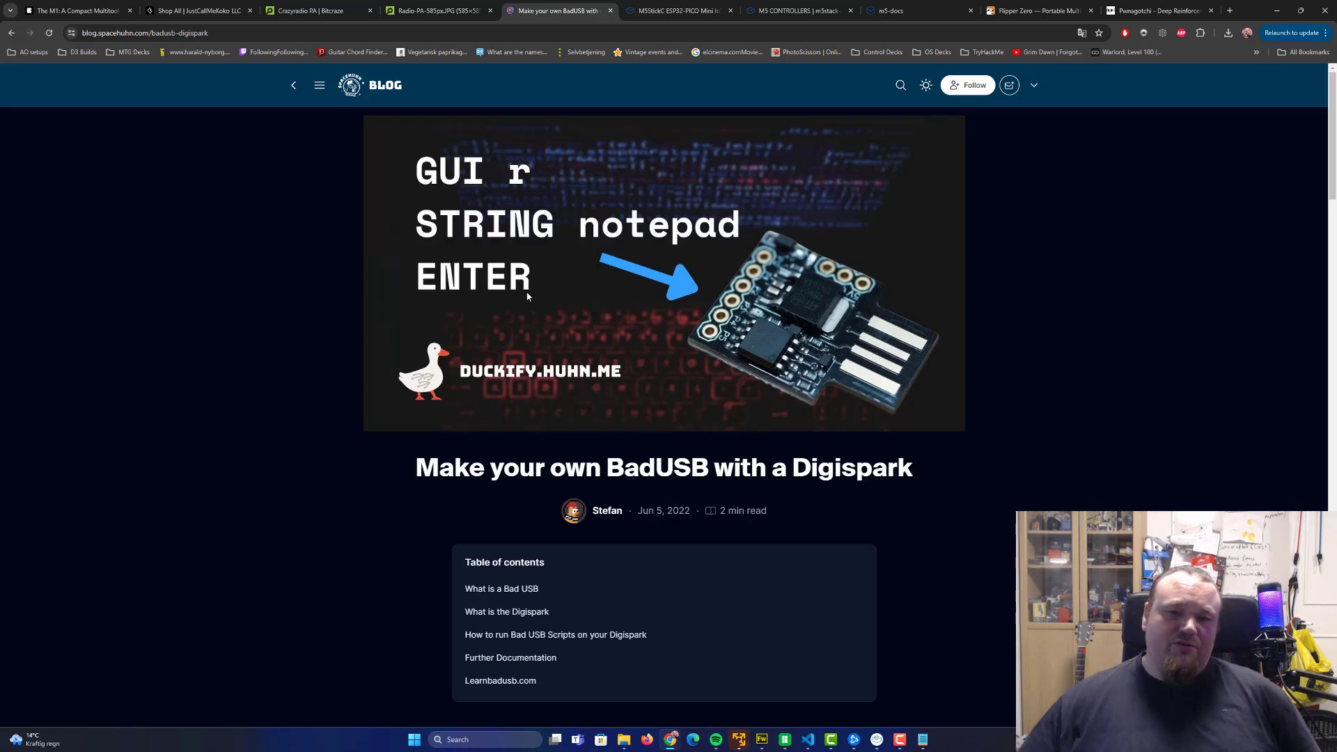
{"action": "mouse_move", "coordinate": [815, 312]}
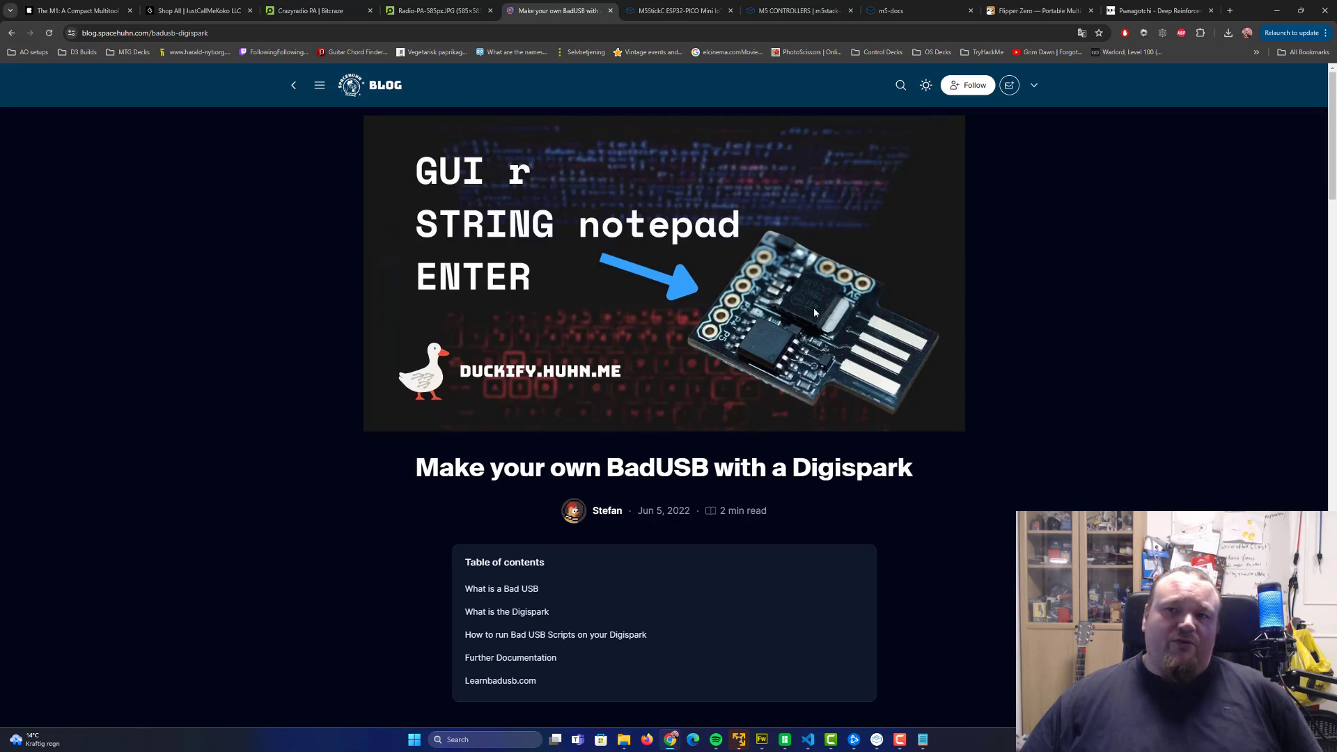
{"action": "mouse_move", "coordinate": [694, 325]}
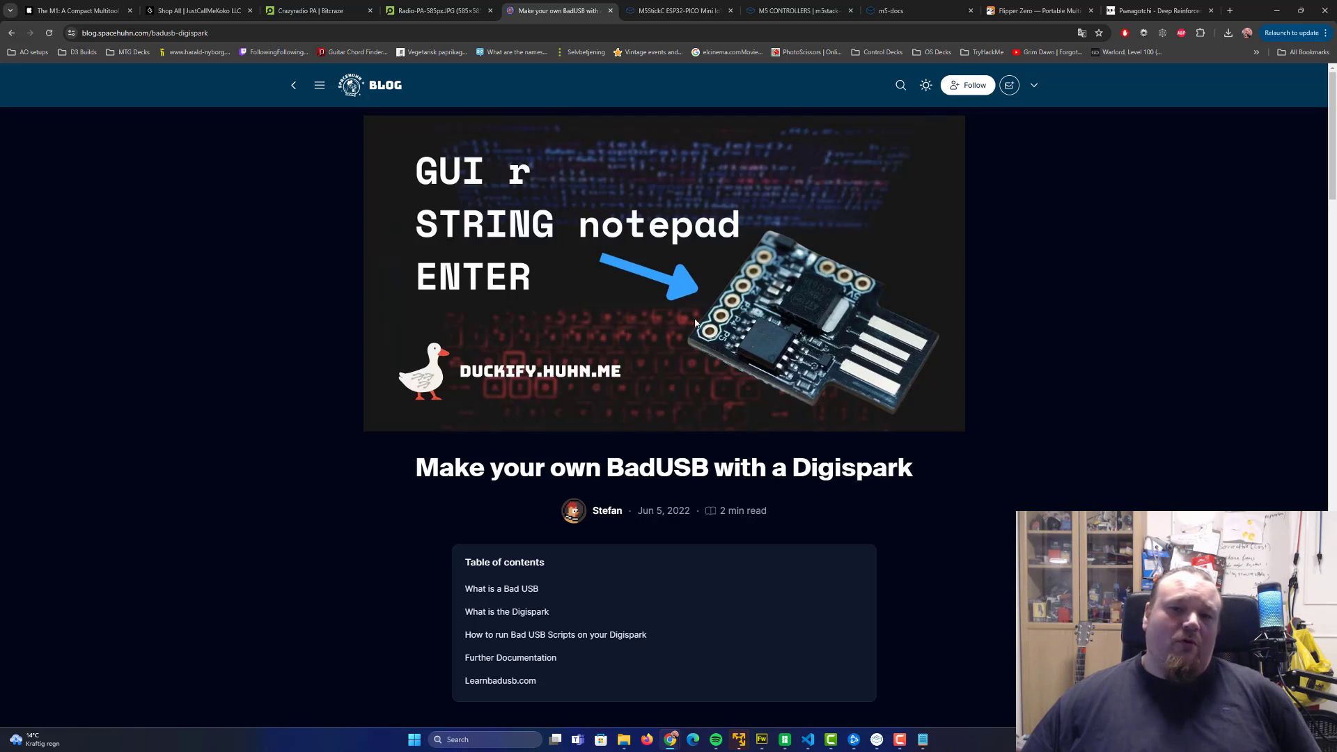
{"action": "mouse_move", "coordinate": [1001, 378]}
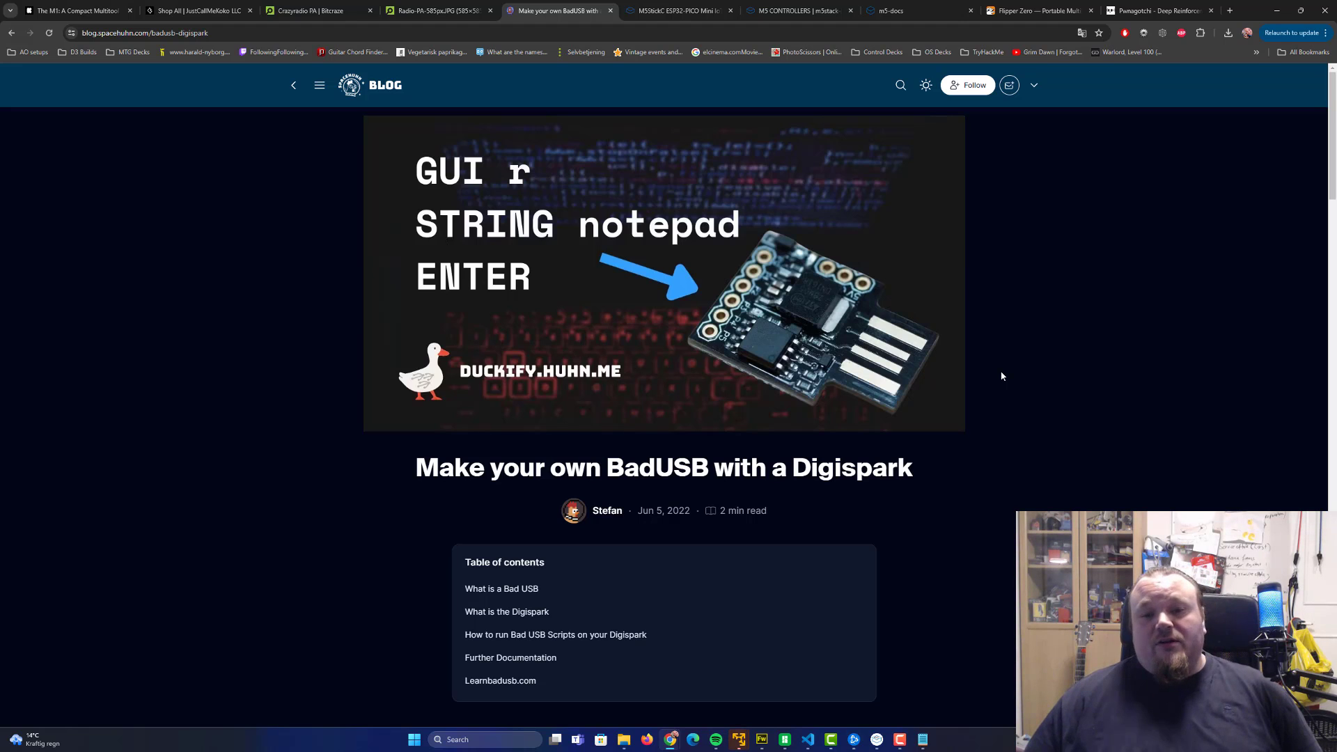
{"action": "scroll", "scroll_direction": "down", "scroll_amount": 3}
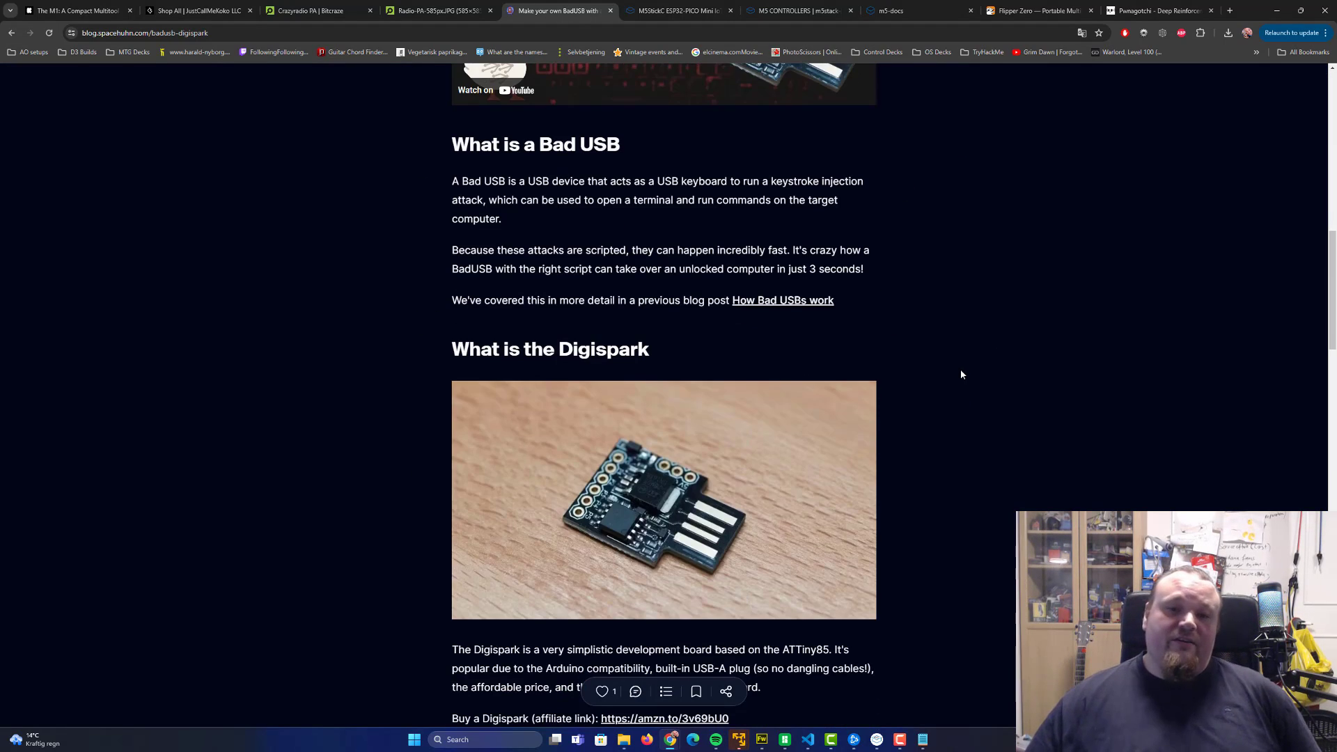
{"action": "scroll", "scroll_direction": "down", "scroll_amount": 3}
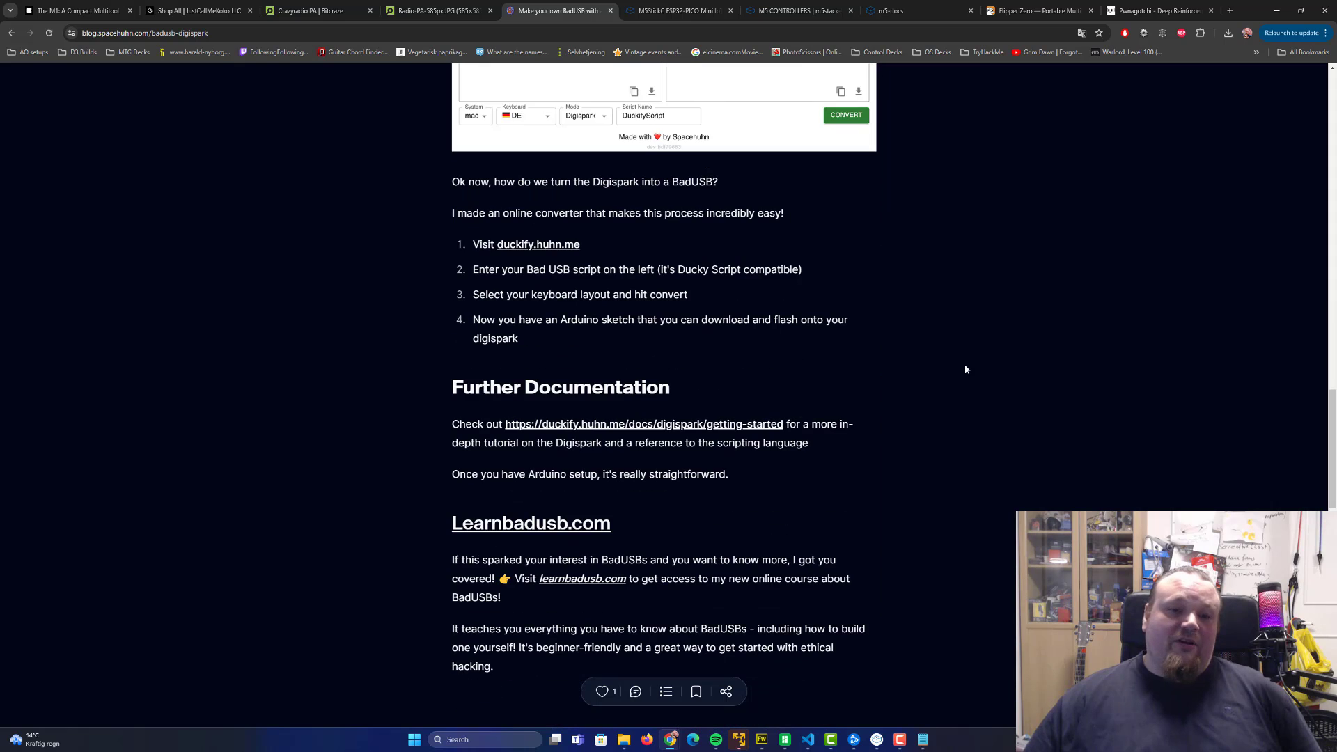
{"action": "scroll", "scroll_direction": "up", "scroll_amount": 3}
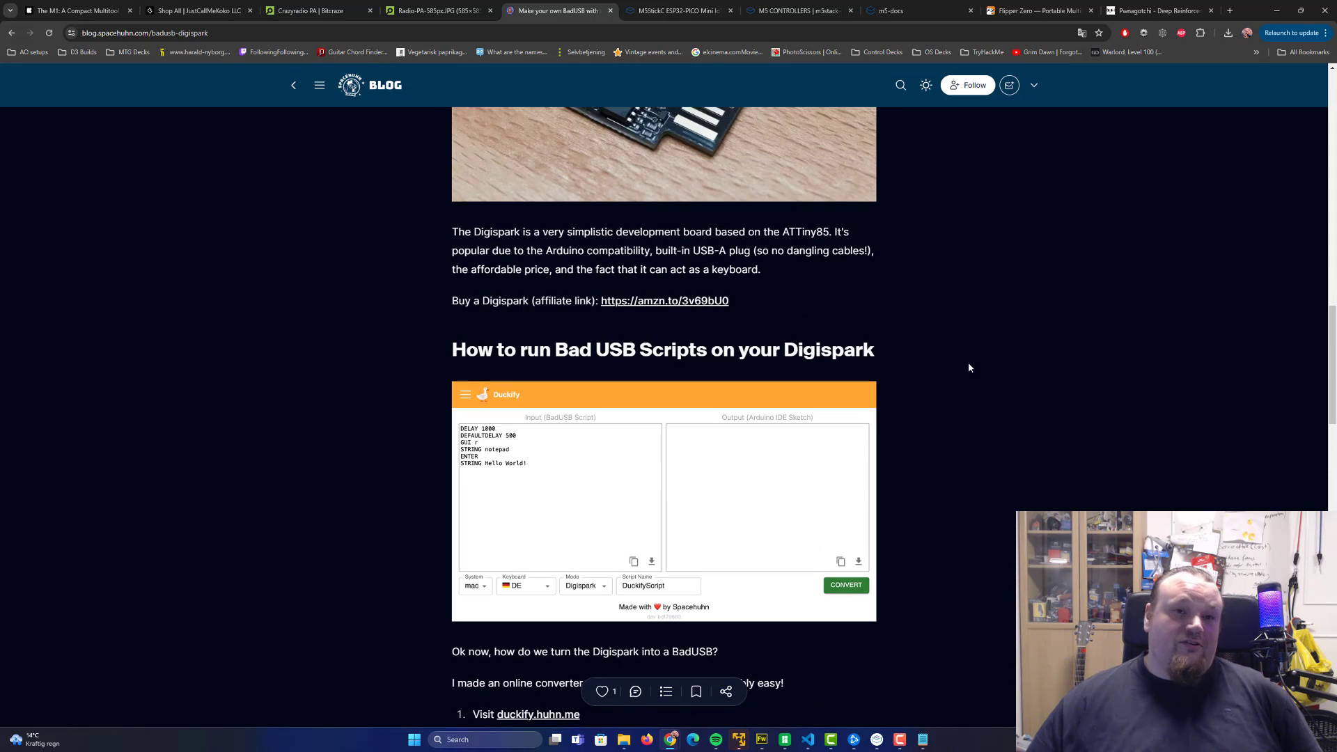
{"action": "scroll", "scroll_direction": "up", "scroll_amount": 3}
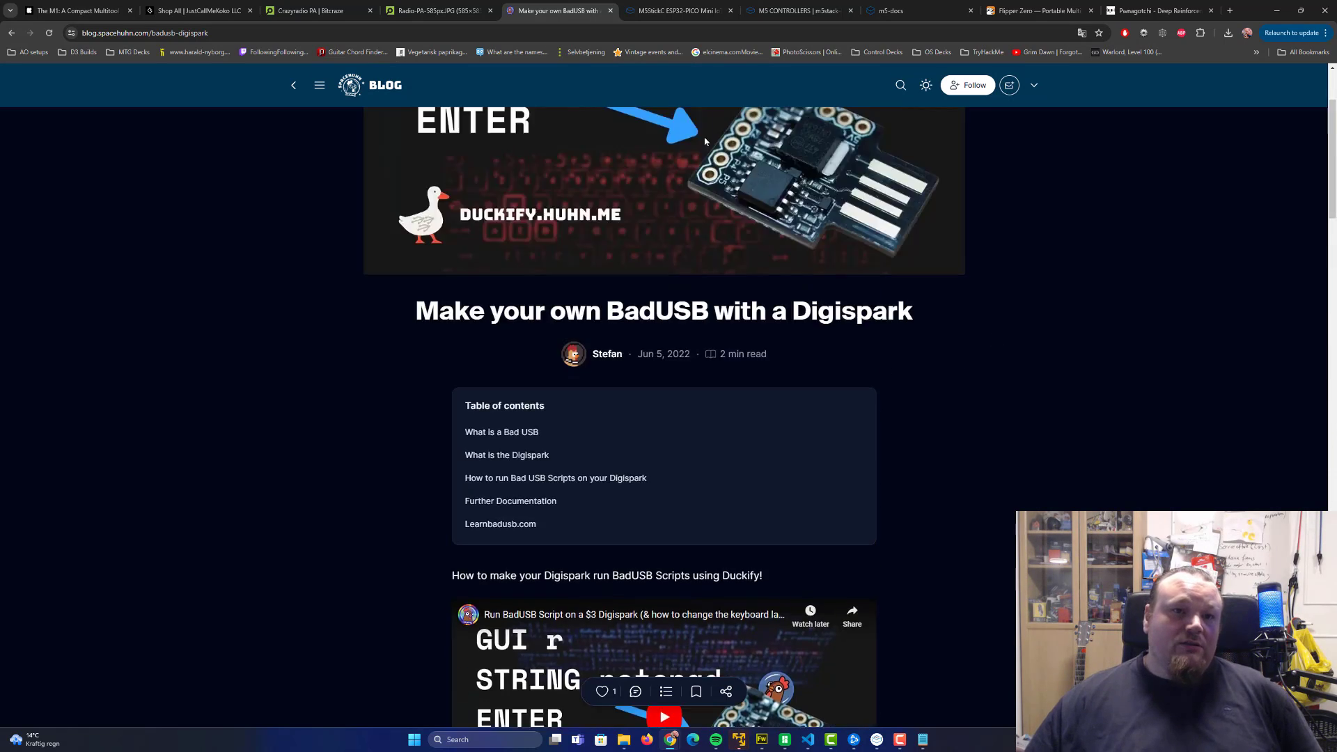
{"action": "left_click", "coordinate": [319, 85]}
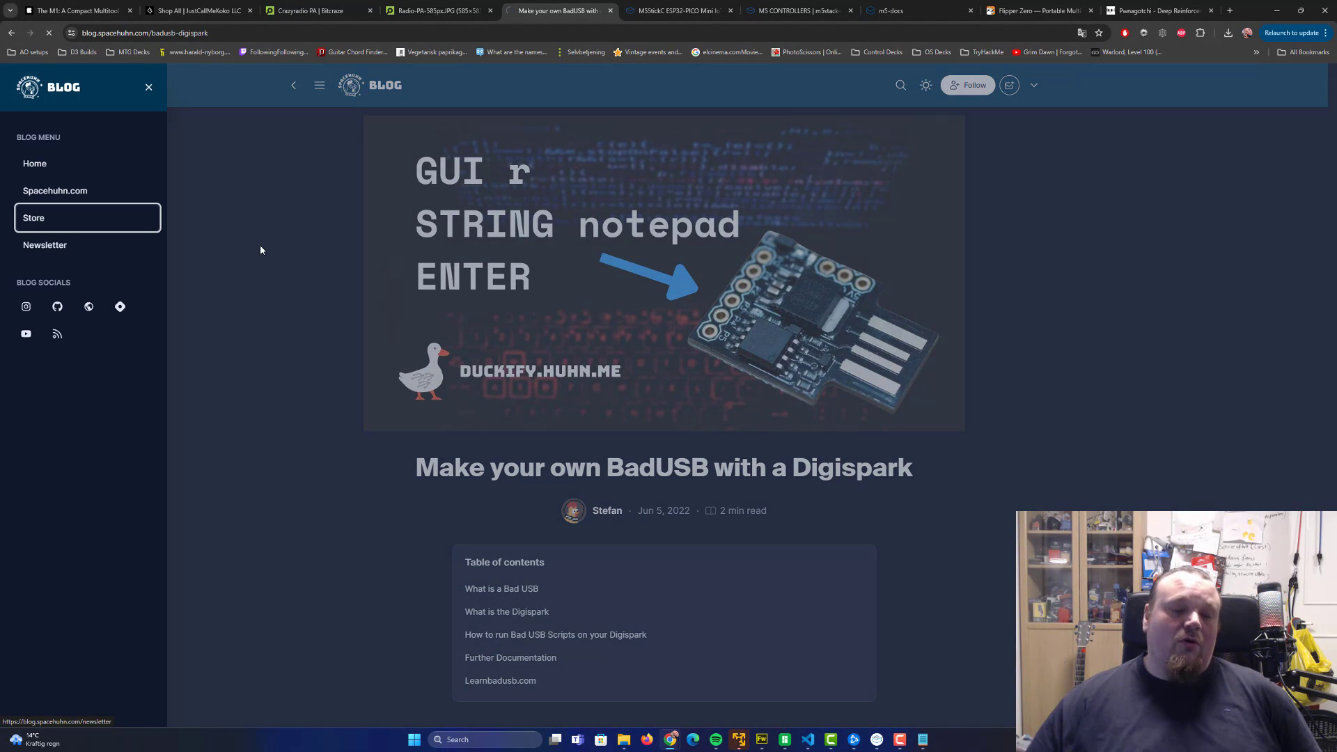
Go to the Spacehuhn Store and browse from New items down through All Products.
{"action": "left_click", "coordinate": [33, 217]}
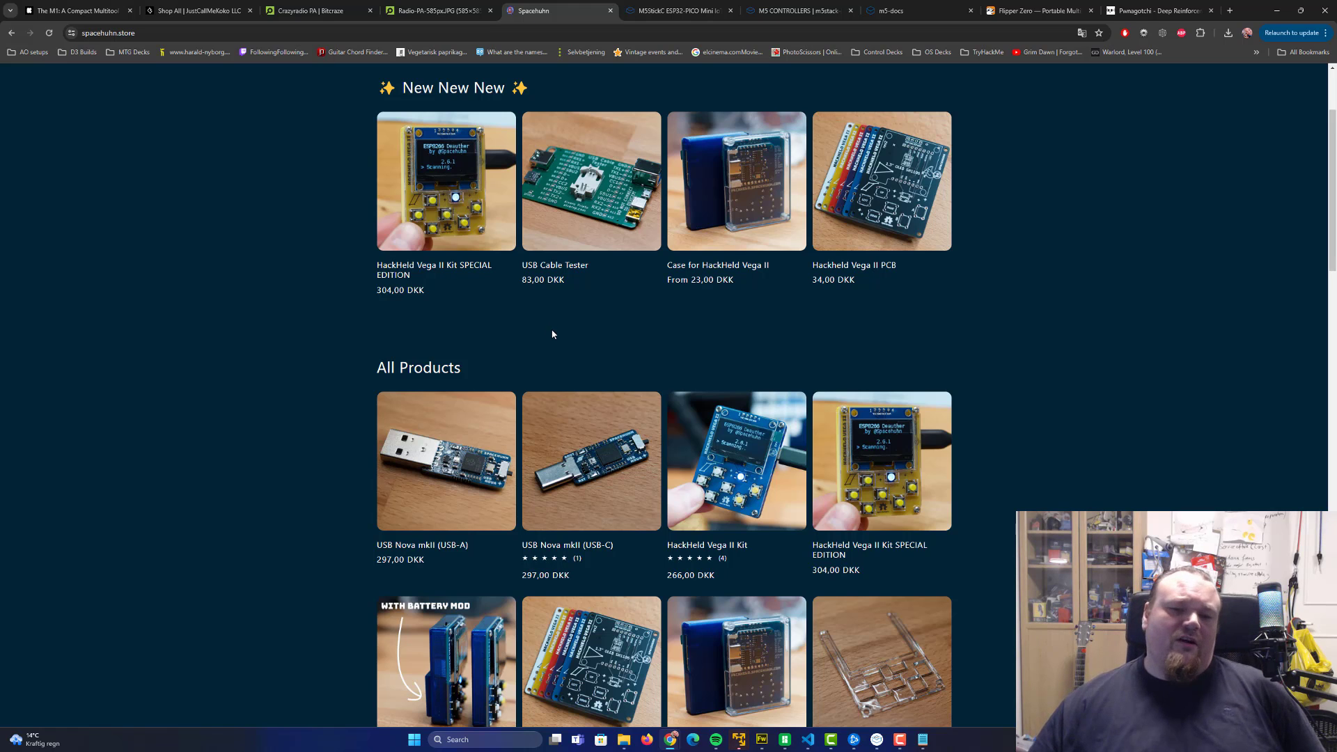
{"action": "mouse_move", "coordinate": [543, 333]}
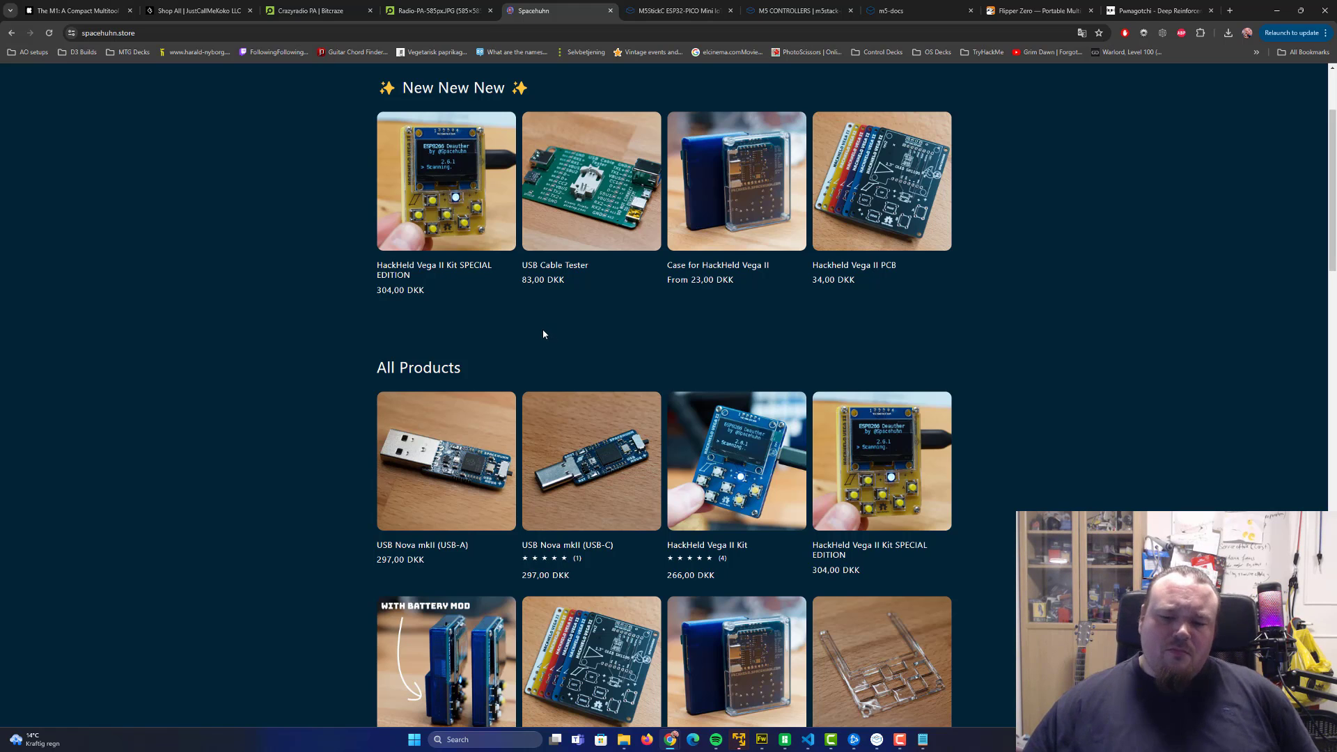
{"action": "scroll", "scroll_direction": "down", "scroll_amount": 3}
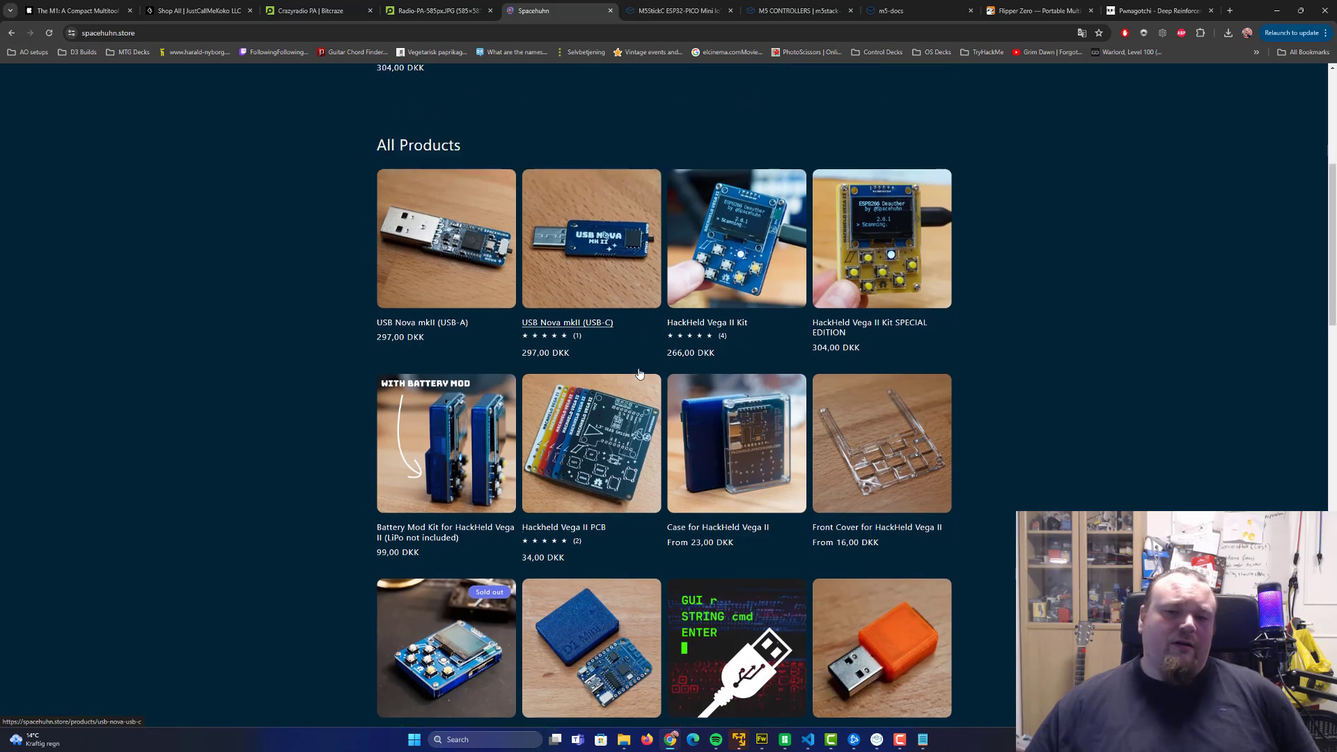
{"action": "scroll", "scroll_direction": "down", "scroll_amount": 3}
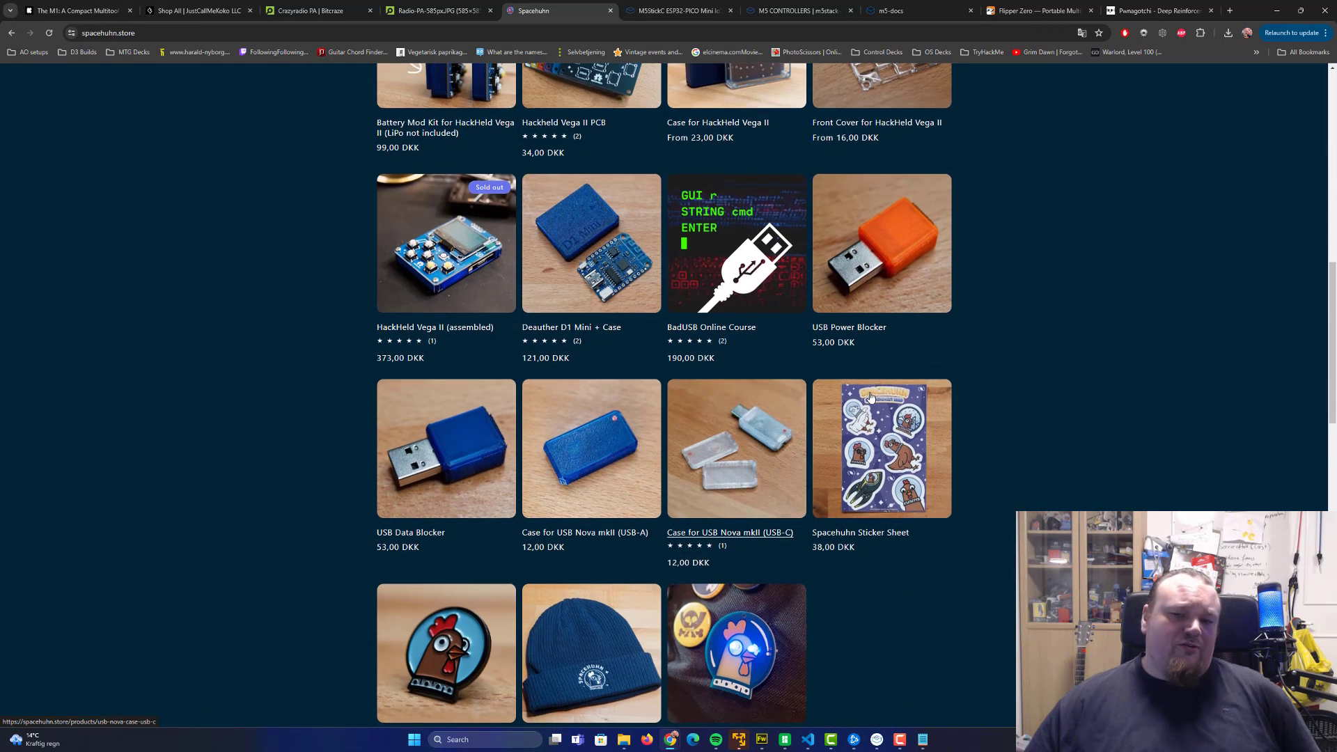
{"action": "scroll", "scroll_direction": "down", "scroll_amount": 3}
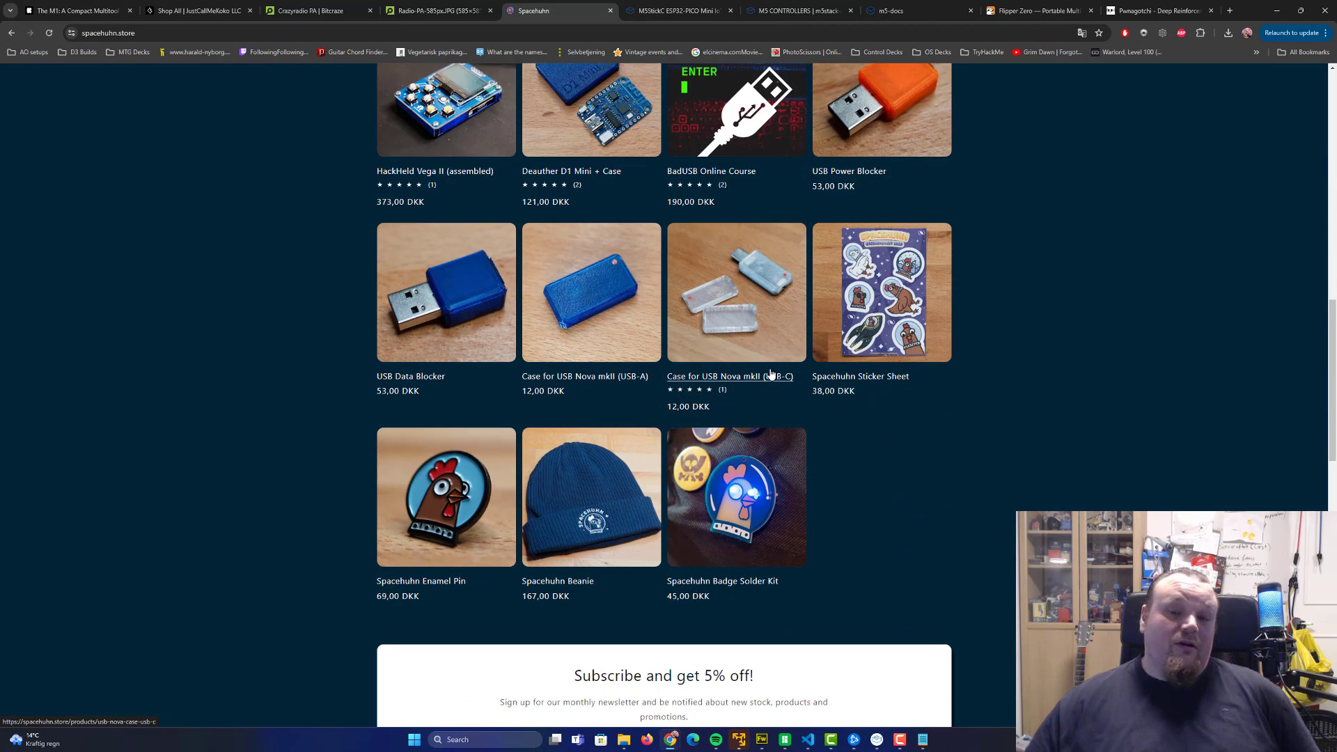
{"action": "scroll", "scroll_direction": "up", "scroll_amount": 3}
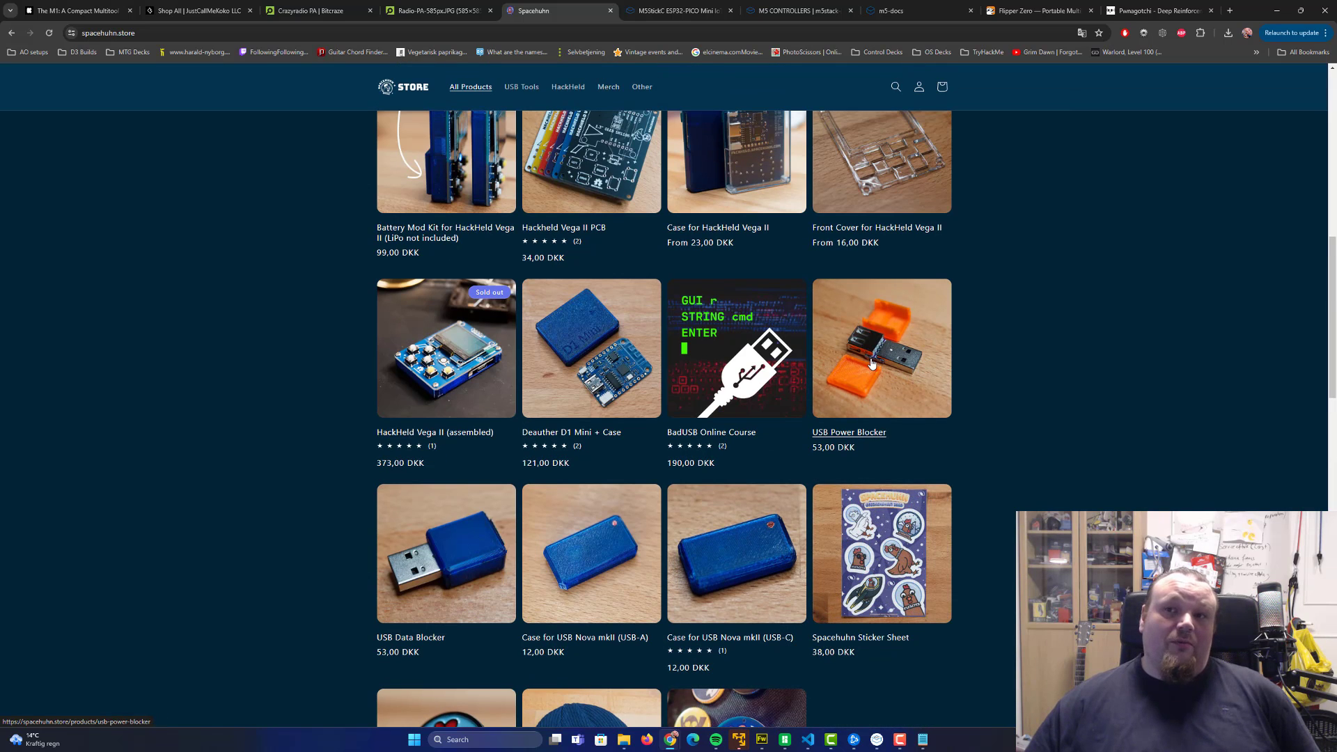
{"action": "mouse_move", "coordinate": [932, 317]}
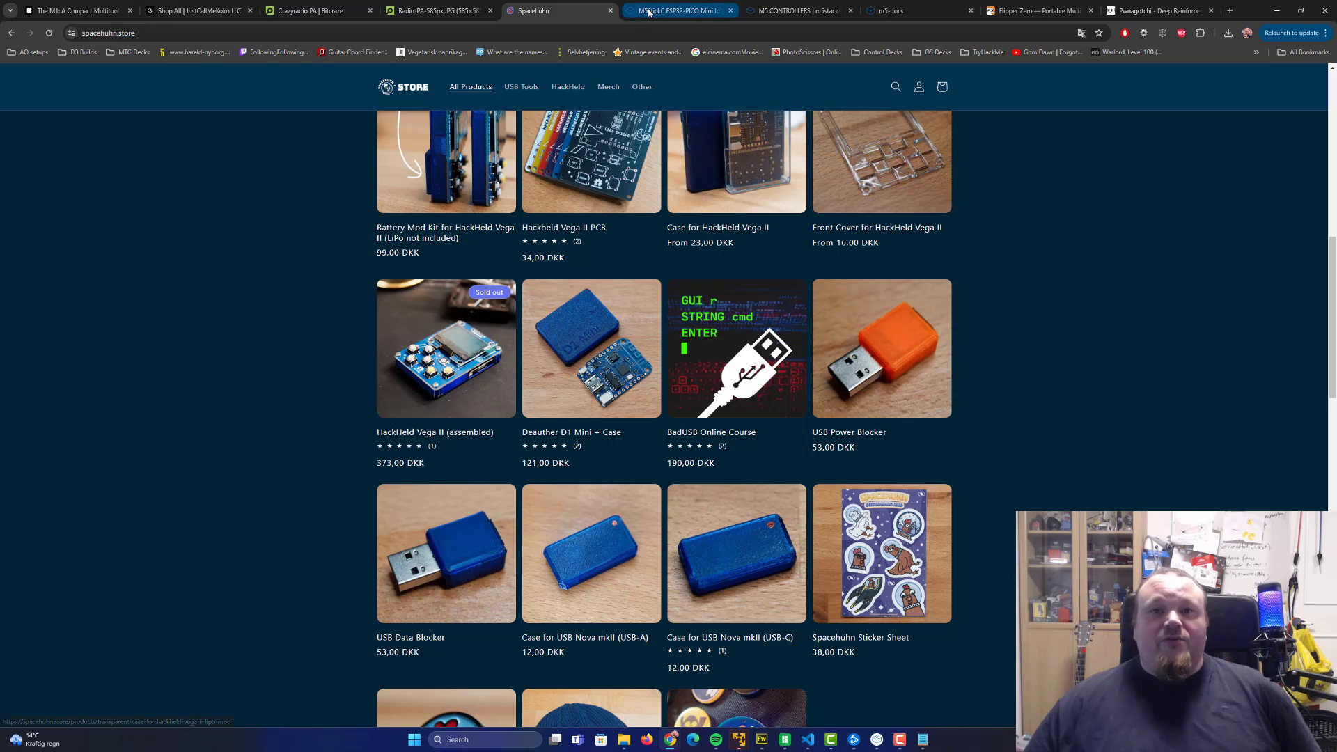
View the M5StickC ESP32-PICO Mini IoT kit page at $9.95, out of stock.
{"action": "left_click", "coordinate": [678, 10]}
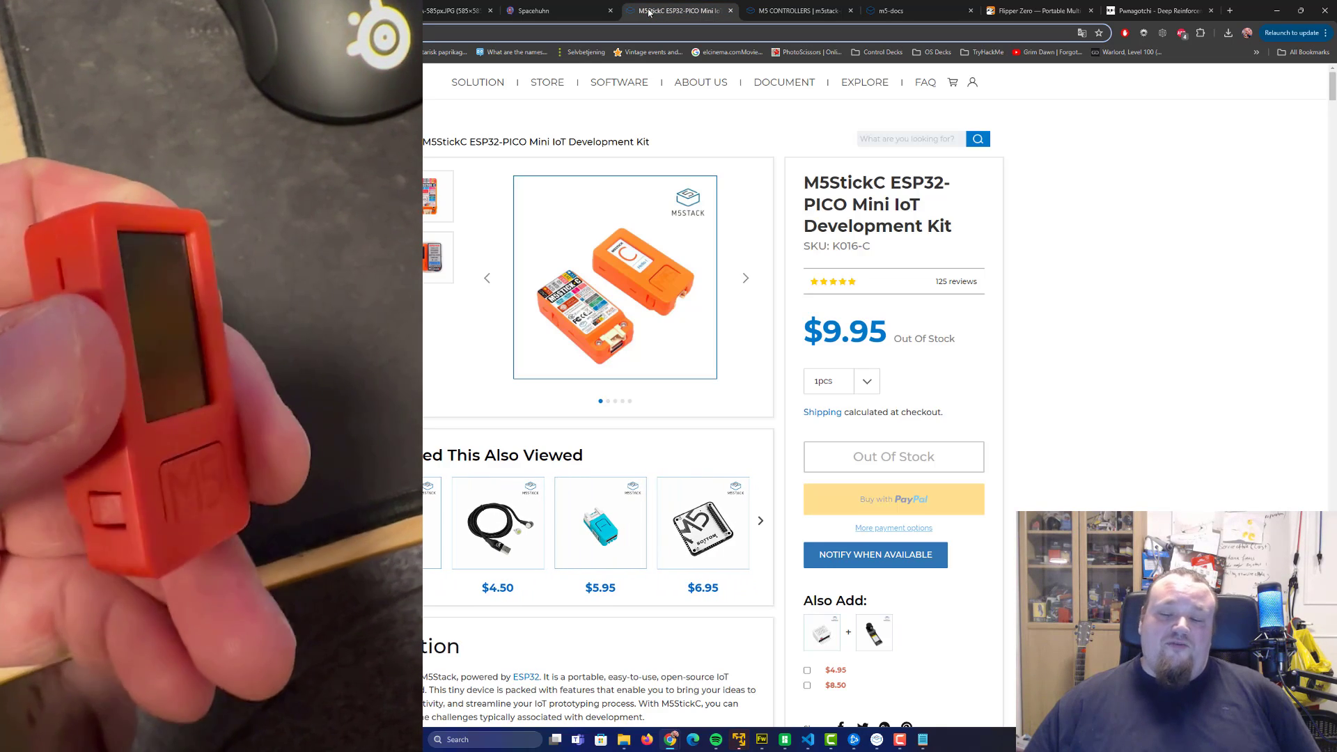
{"action": "left_click", "coordinate": [759, 519]}
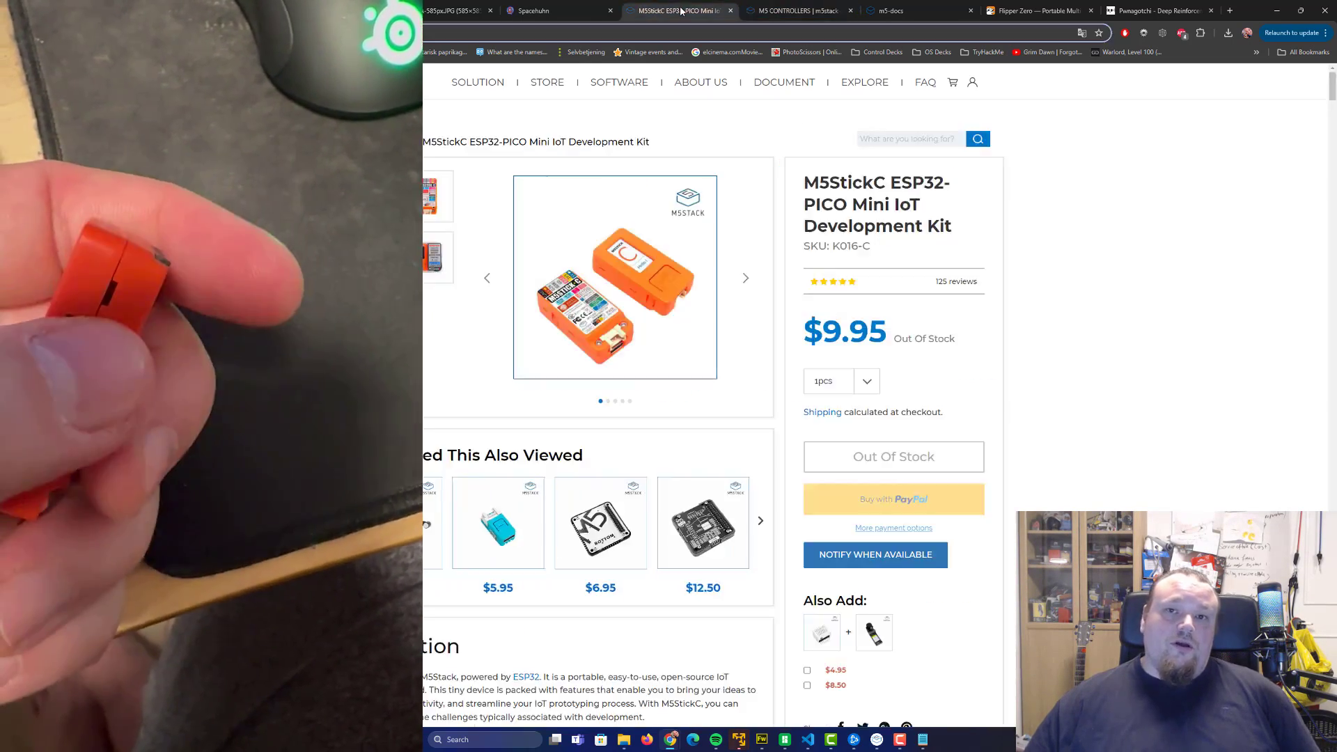
{"action": "left_click", "coordinate": [758, 519]}
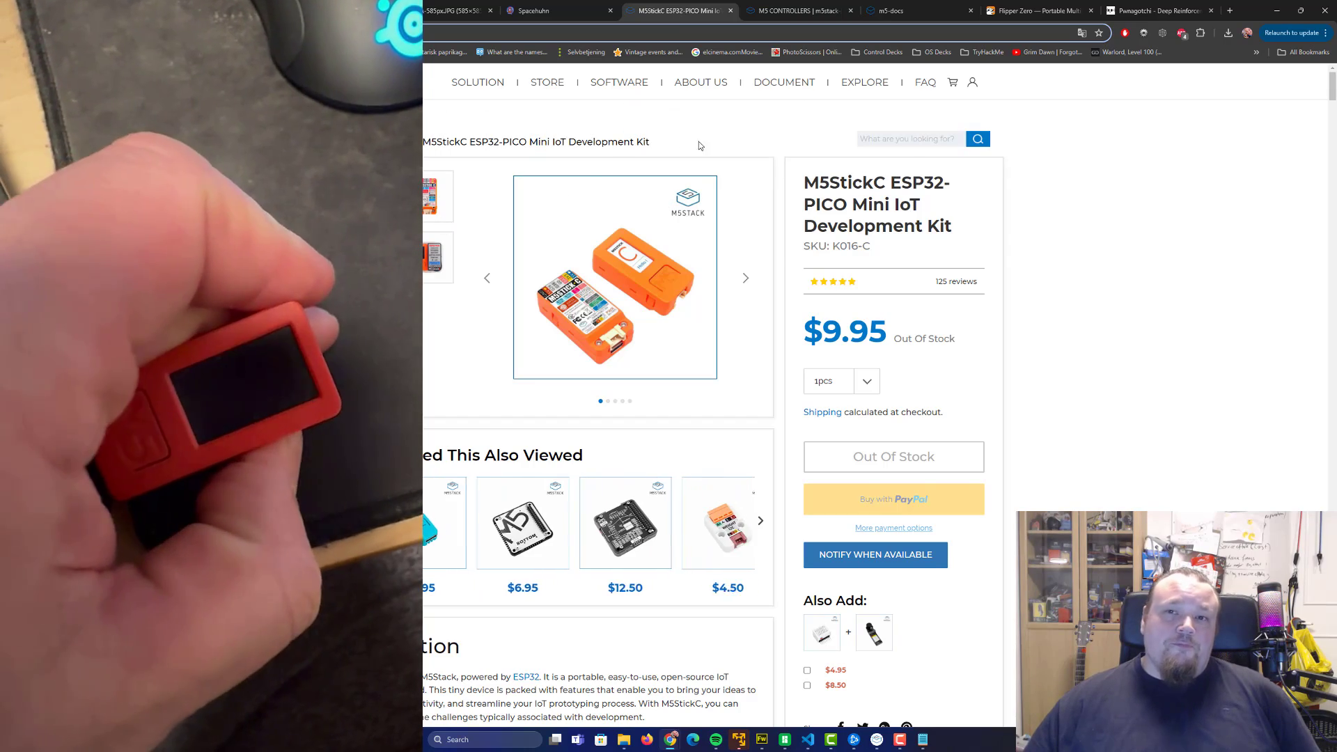
Browse the M5Stack Controllers-Core product listing, then return to the Marauder catalogue.
{"action": "left_click", "coordinate": [797, 10]}
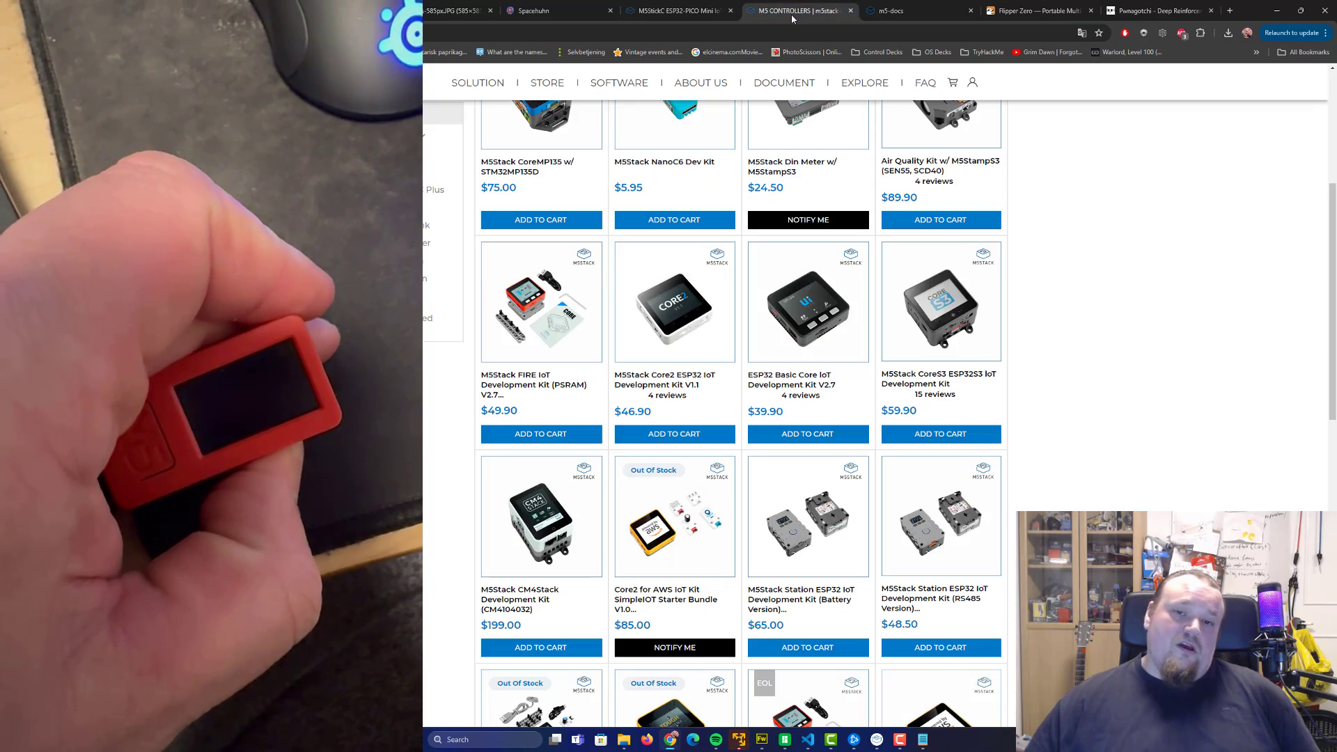
{"action": "scroll", "scroll_direction": "up", "scroll_amount": 3}
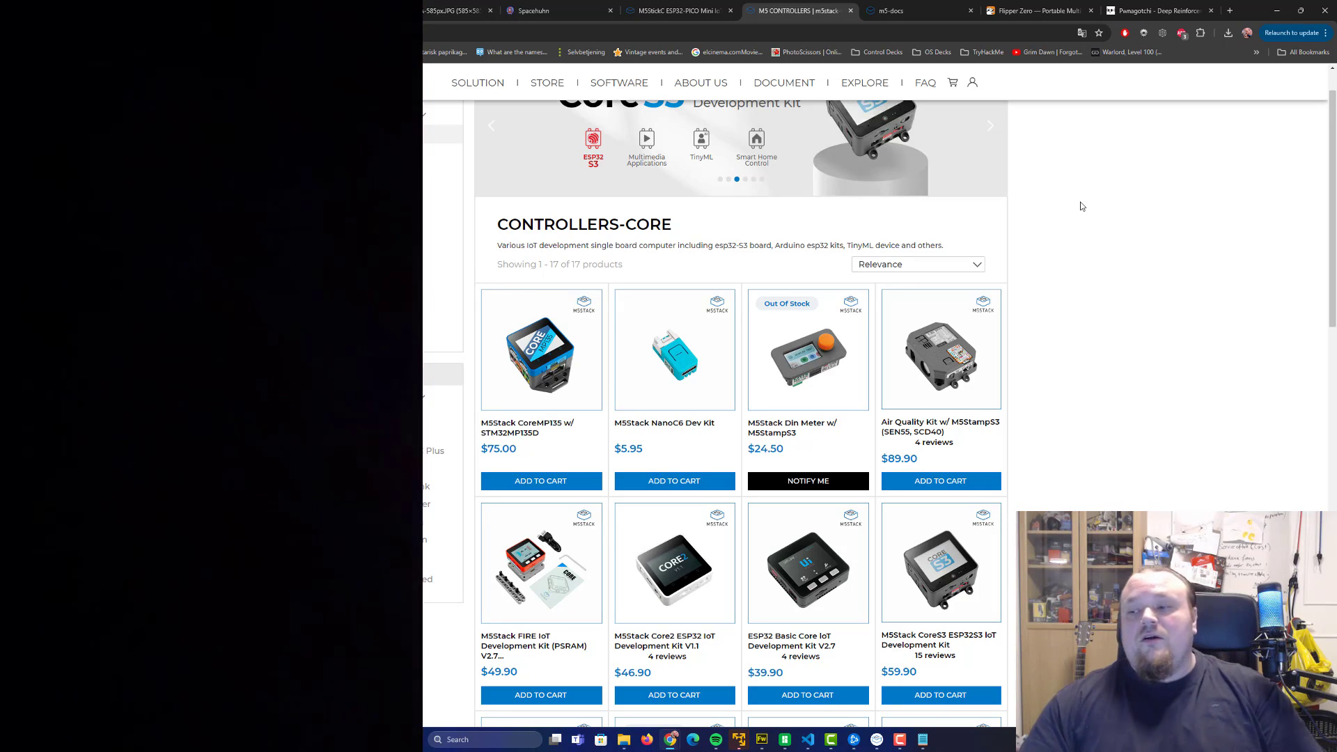
{"action": "left_click", "coordinate": [988, 126]}
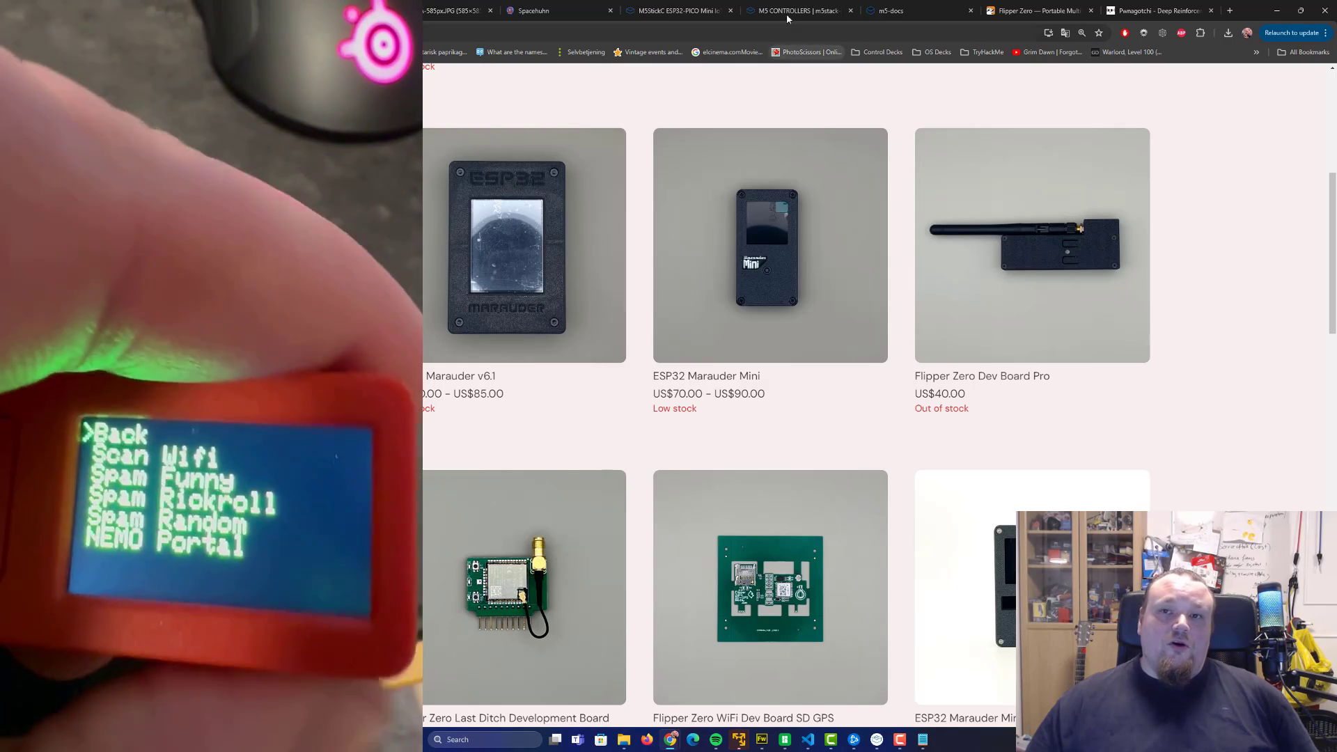
In M5Burner, look through CoreS3 and ATOM firmware and select the StickC list.
{"action": "left_click", "coordinate": [892, 10]}
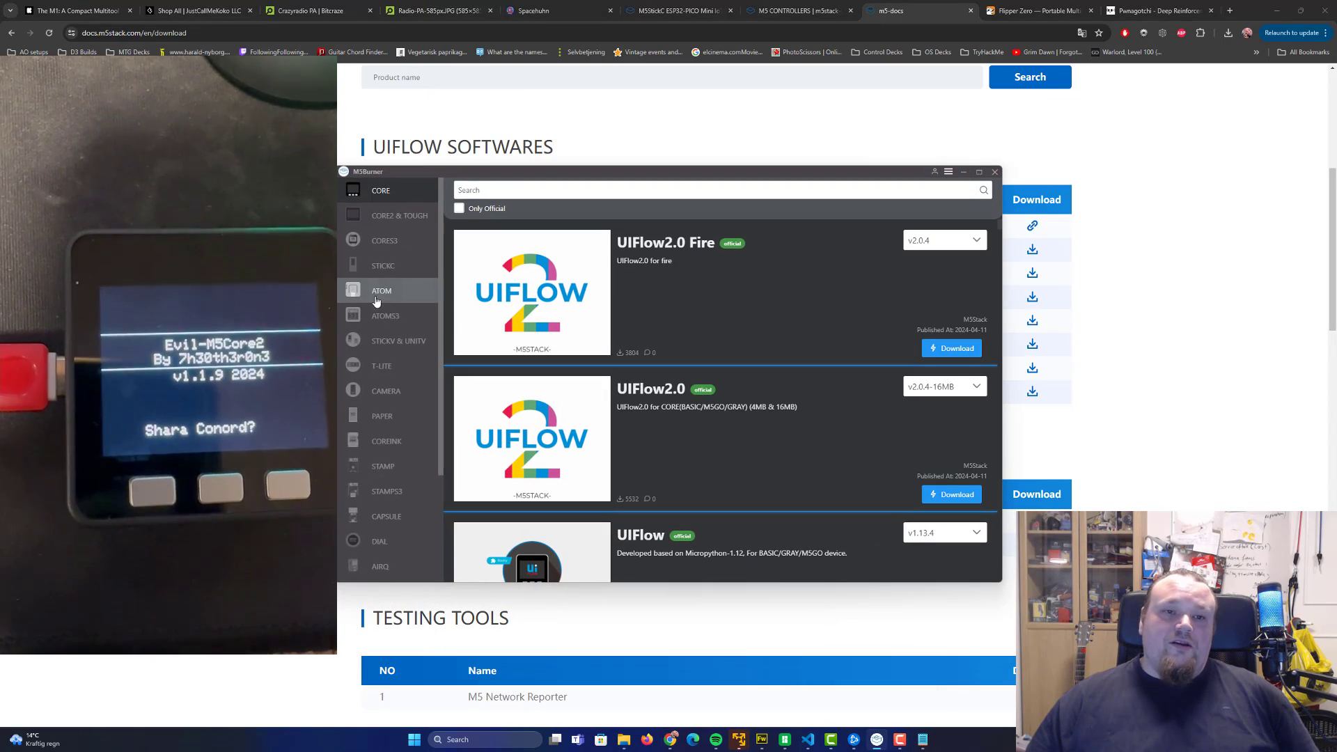
{"action": "mouse_move", "coordinate": [400, 214]}
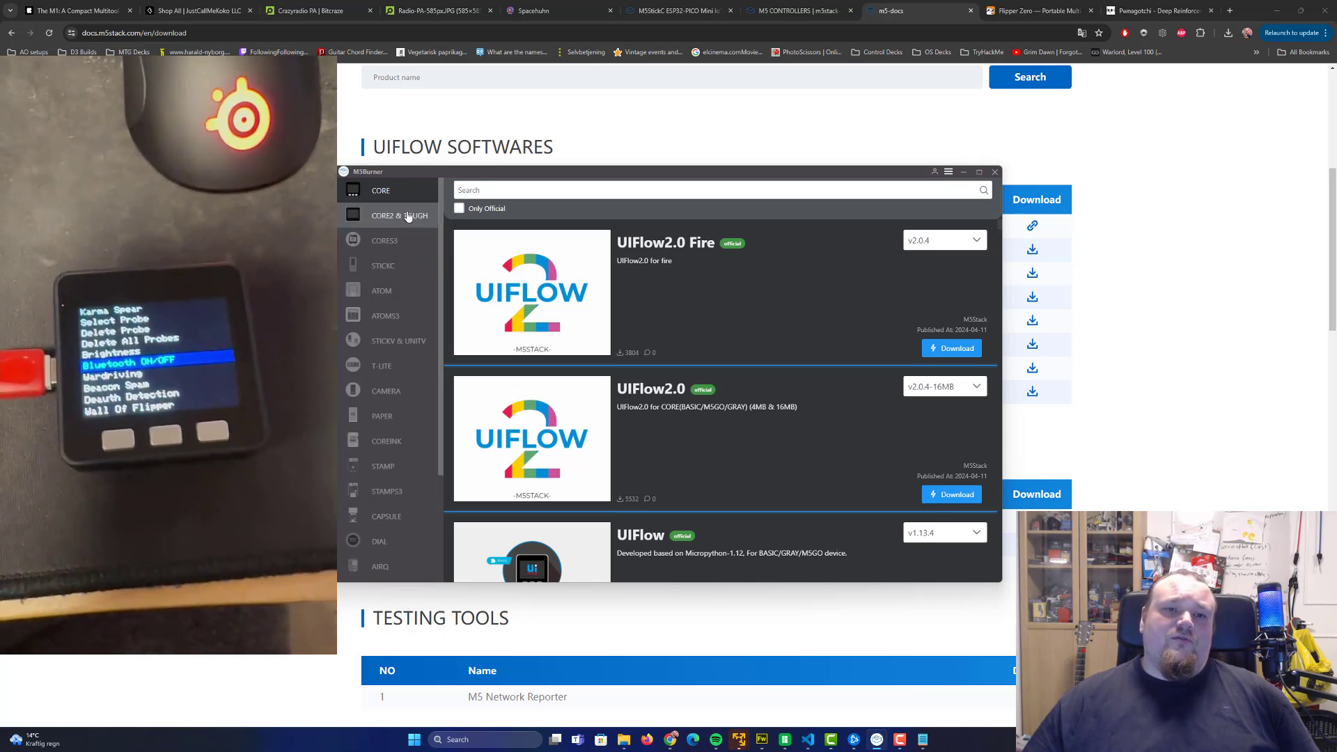
{"action": "left_click", "coordinate": [384, 239]}
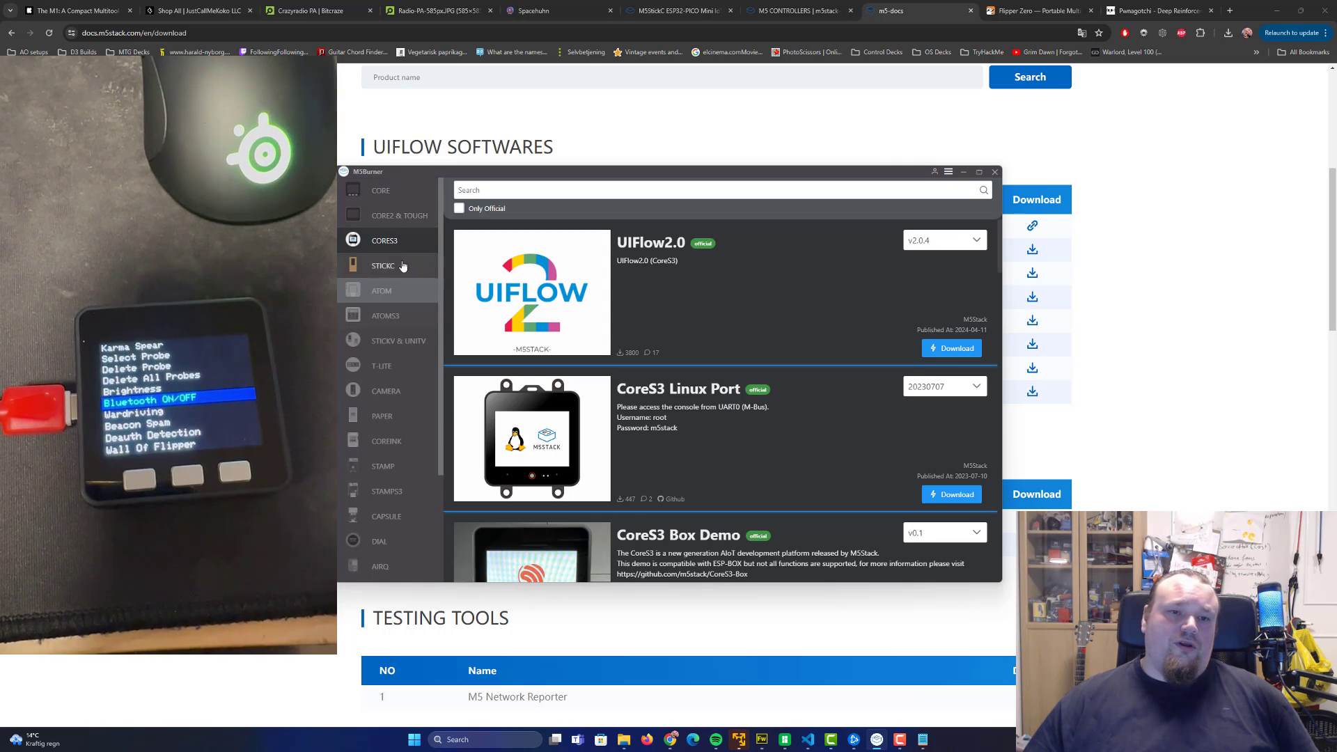
{"action": "left_click", "coordinate": [381, 289]}
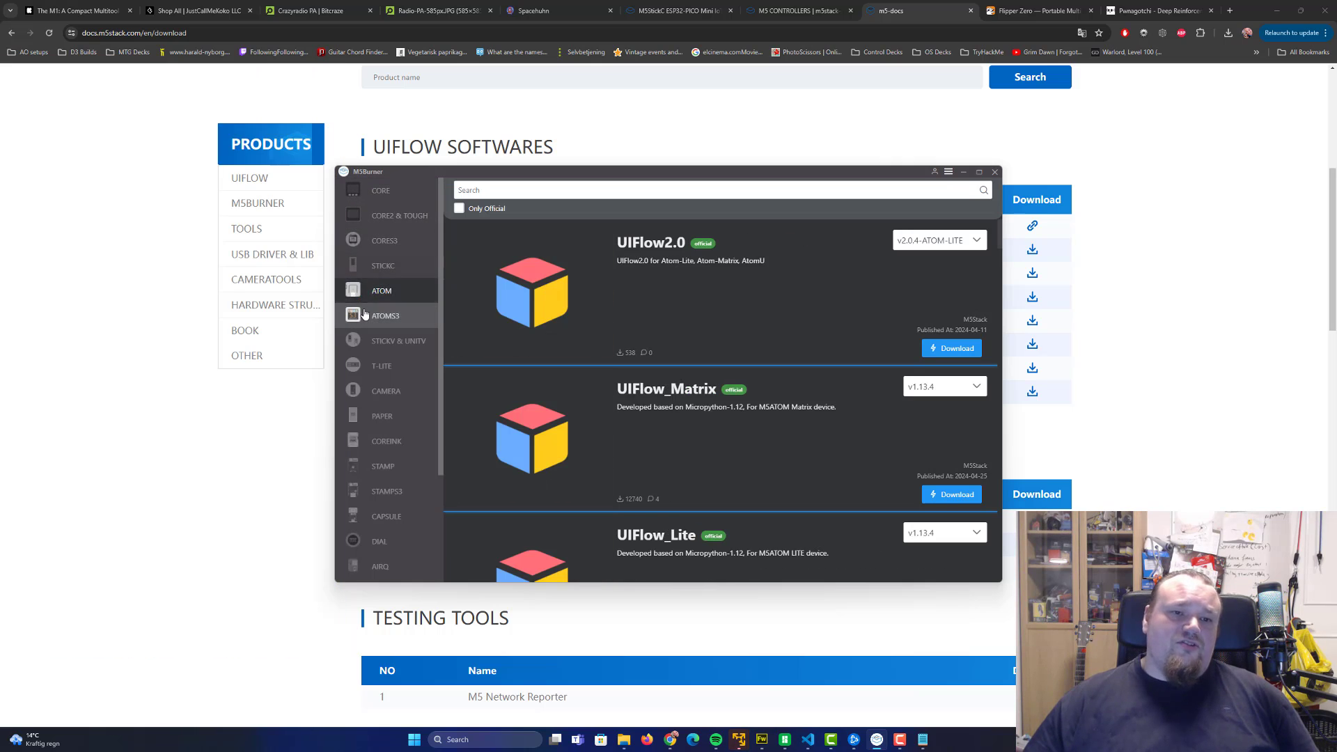
{"action": "left_click", "coordinate": [381, 265]}
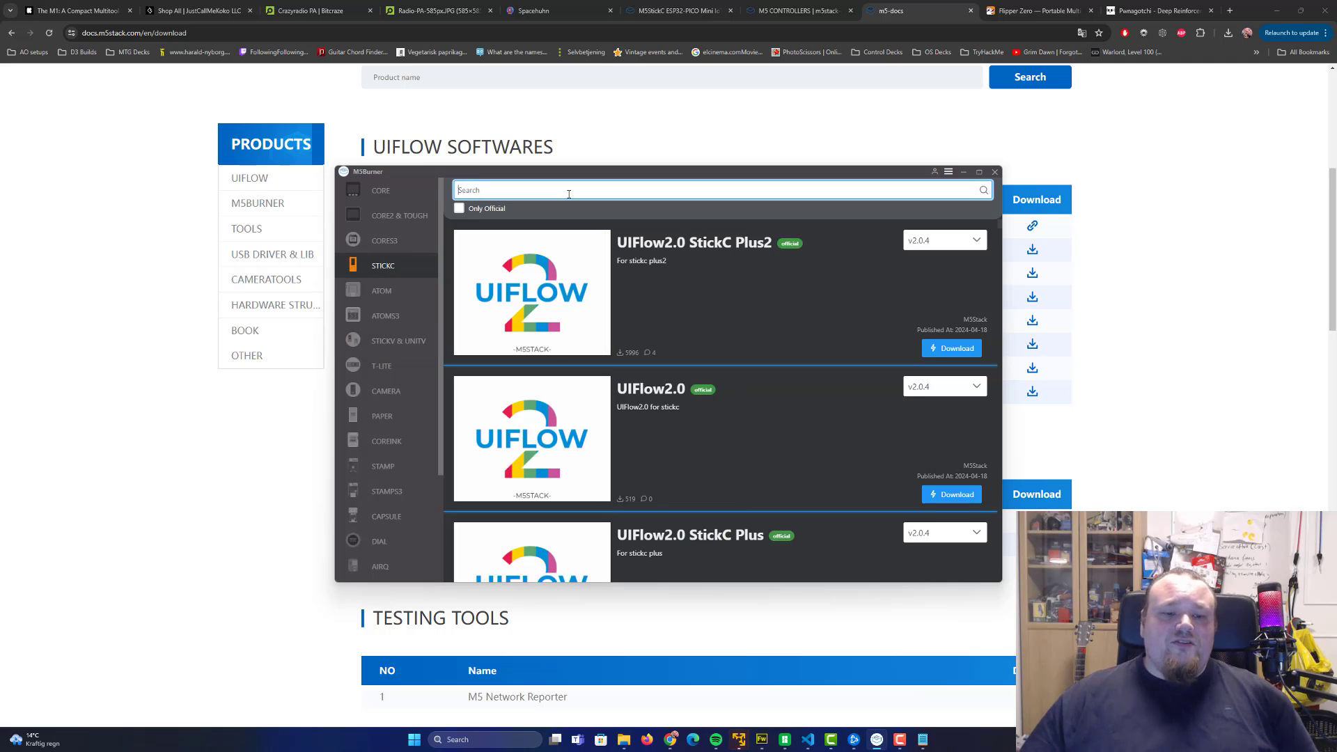
Search StickC firmware for 'evil', listing EvilPortal M5StickC and Evil Portal for StickC Plus.
{"action": "type", "text": "evil"}
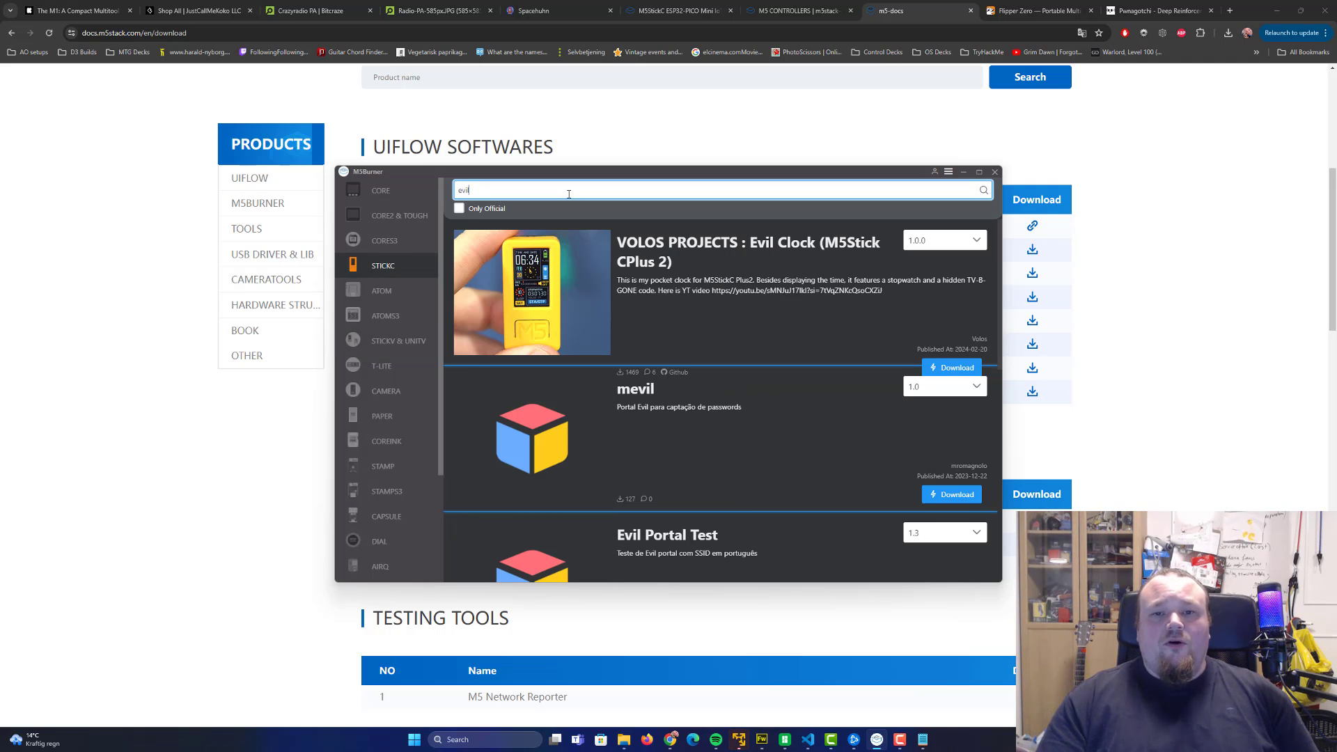
{"action": "scroll", "scroll_direction": "down", "scroll_amount": 3}
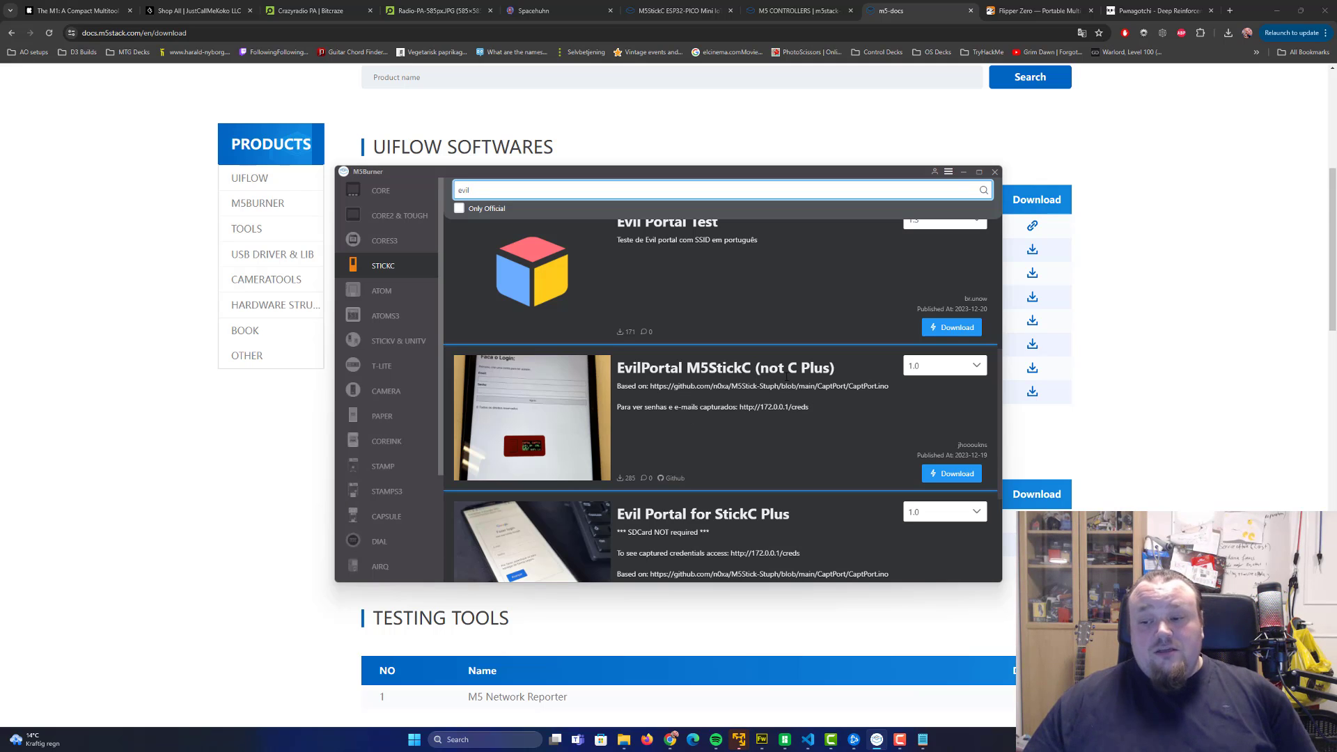
{"action": "scroll", "scroll_direction": "down", "scroll_amount": 3}
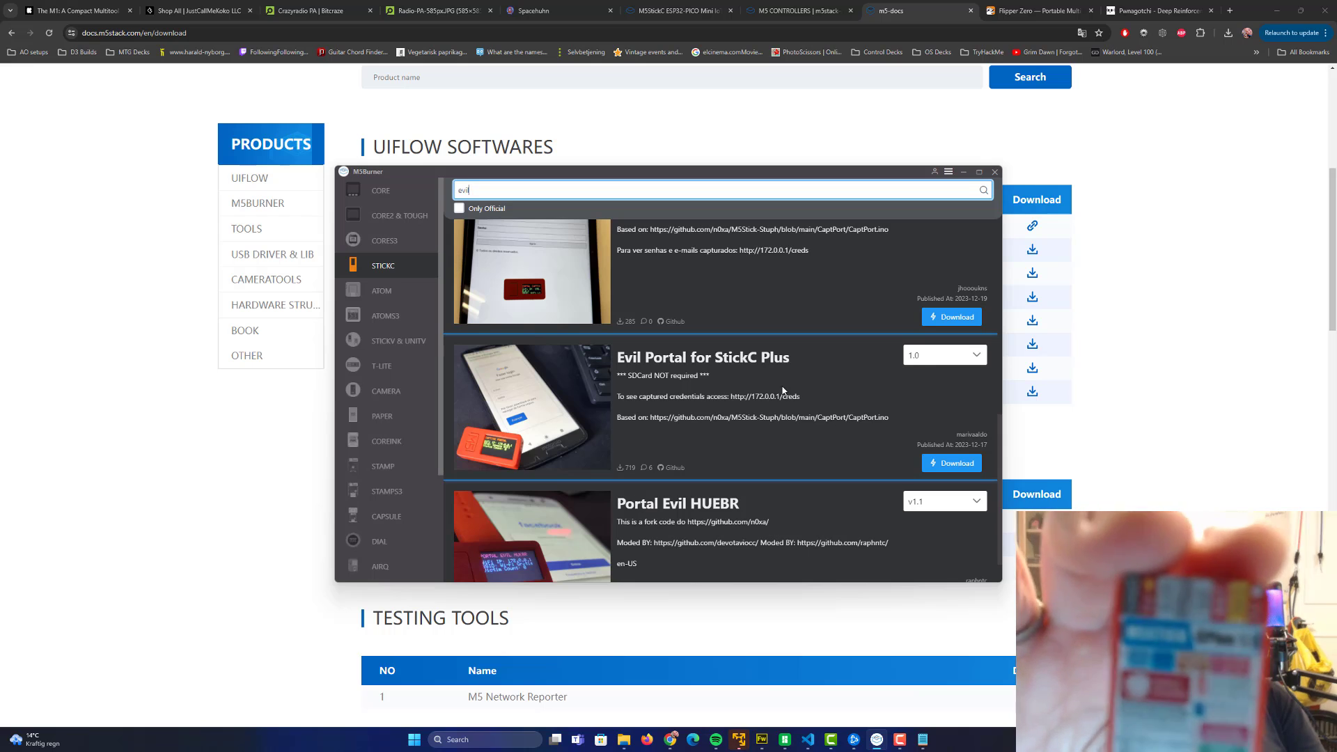
{"action": "scroll", "scroll_direction": "up", "scroll_amount": 3}
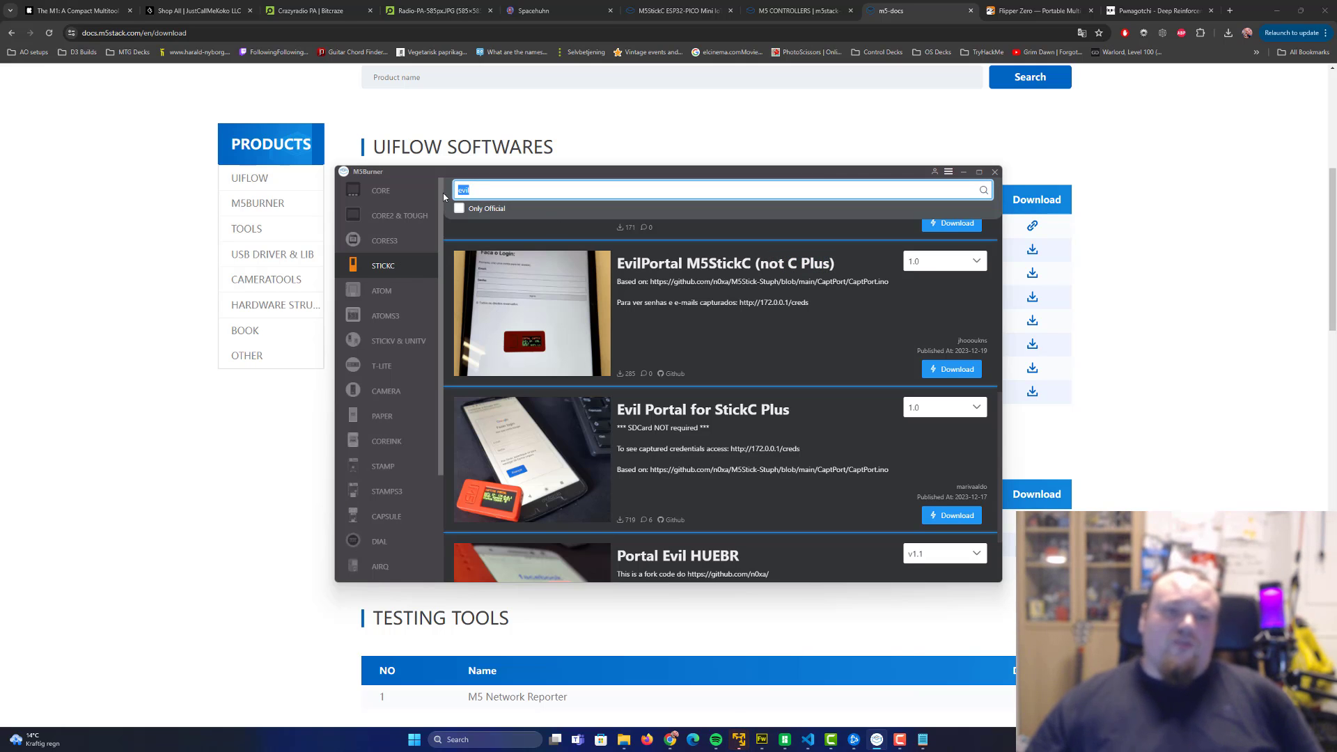
Search Core2 & Tough firmware for 'evil', showing Evil-M5Core2 and Evil-Core2.
{"action": "left_click", "coordinate": [399, 214]}
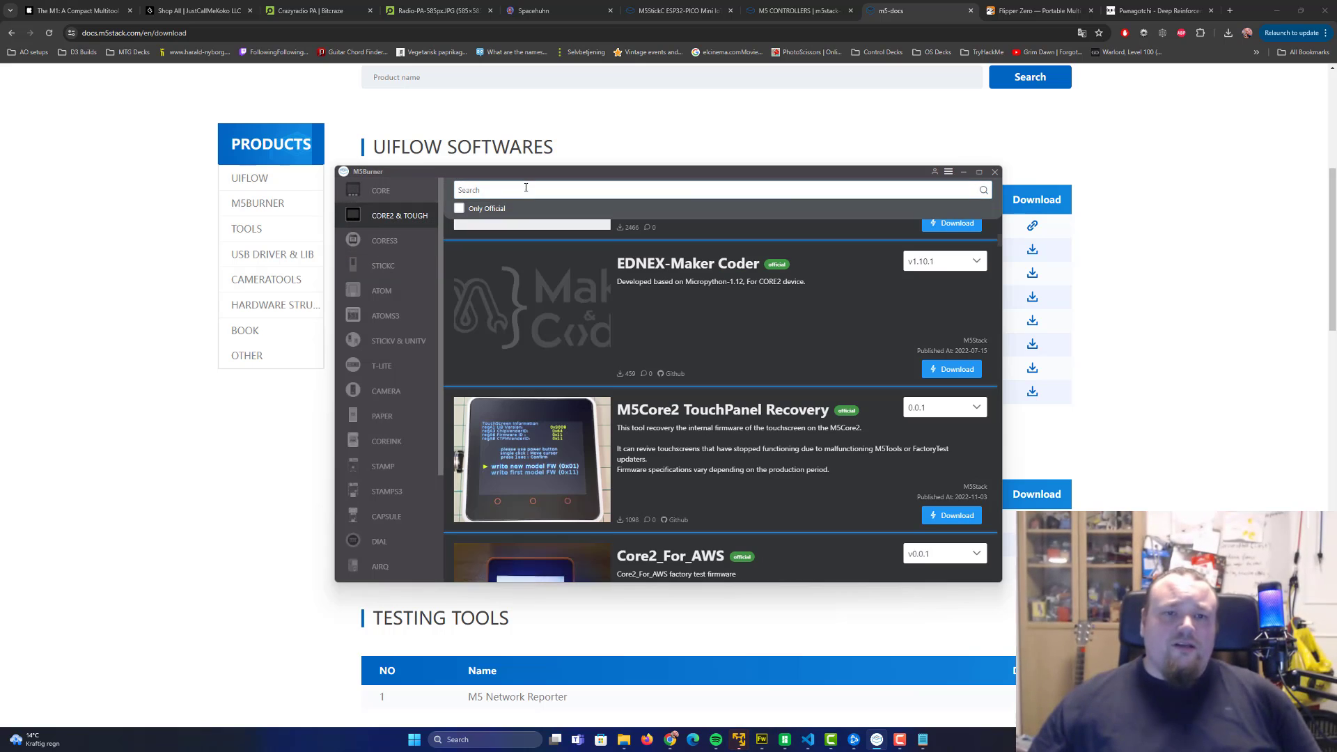
{"action": "type", "text": "evil"}
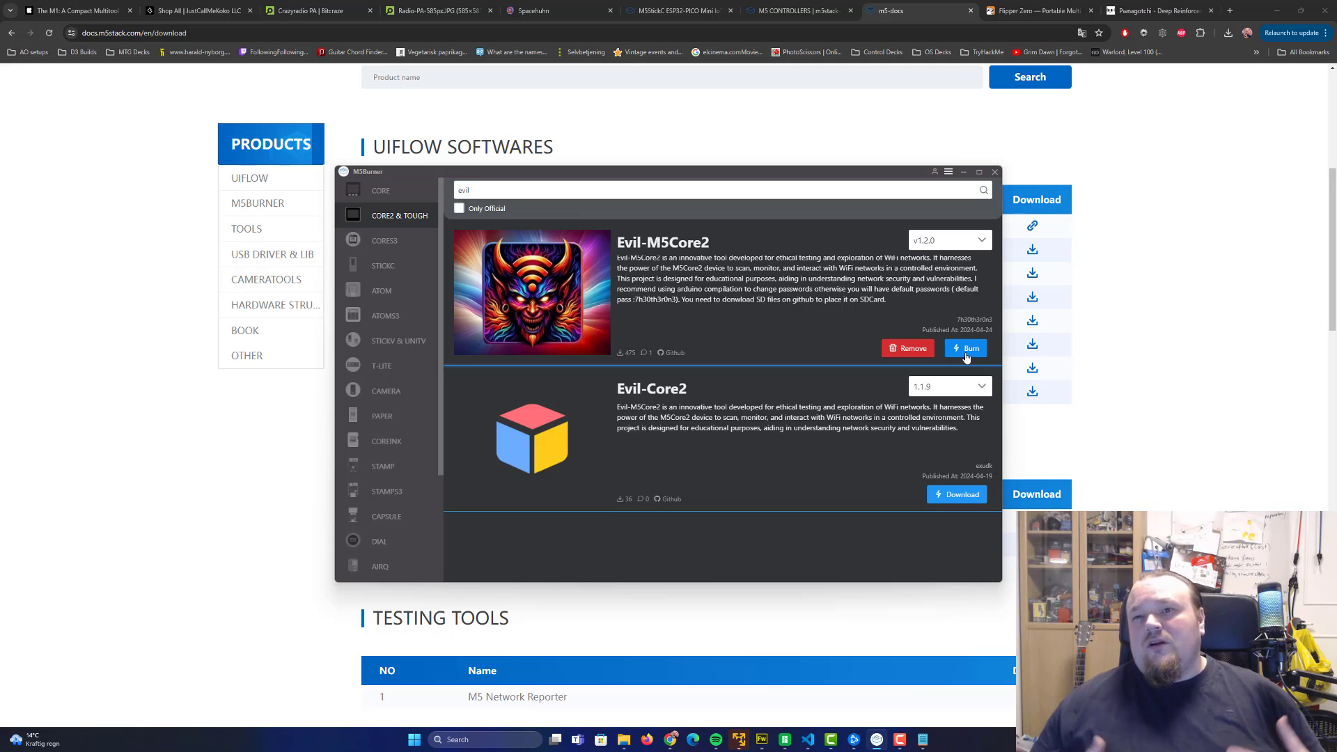
{"action": "mouse_move", "coordinate": [989, 208]}
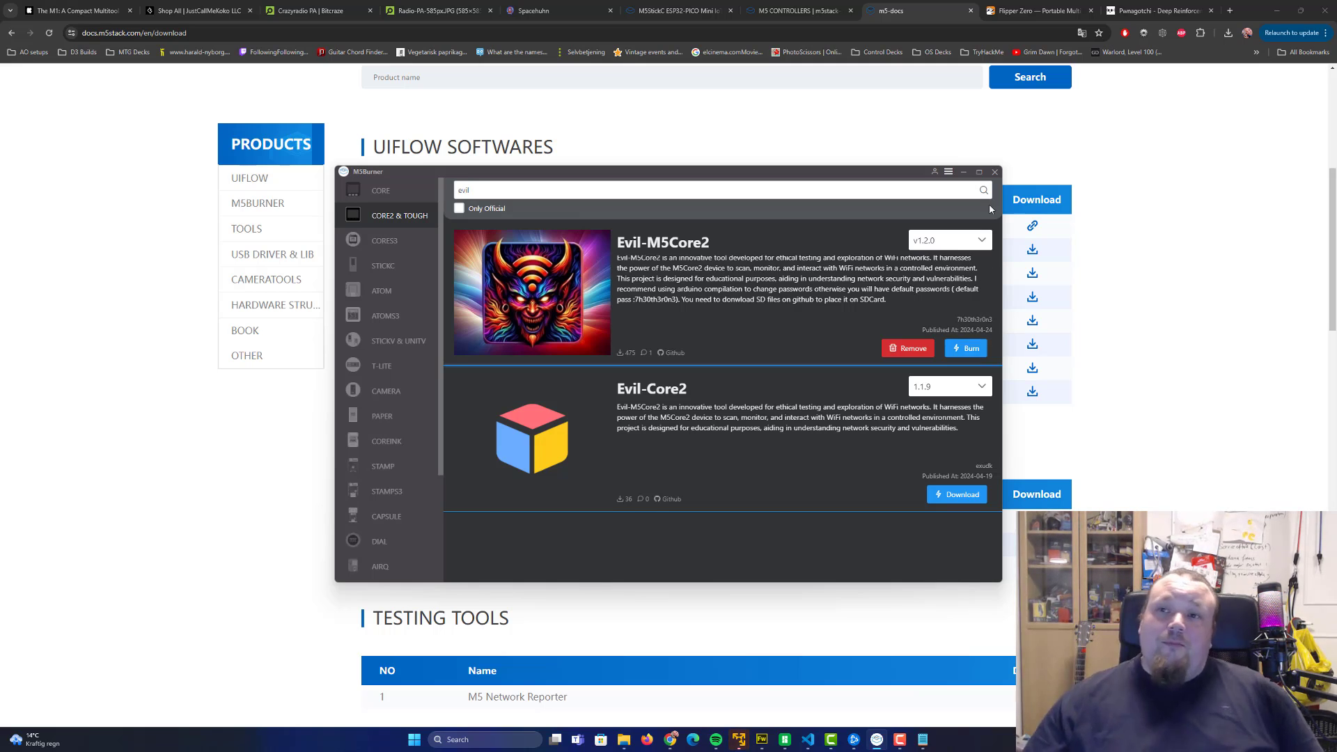
Switch to the Flipper Zero homepage showing the pentester multi-tool.
{"action": "left_click", "coordinate": [1036, 9]}
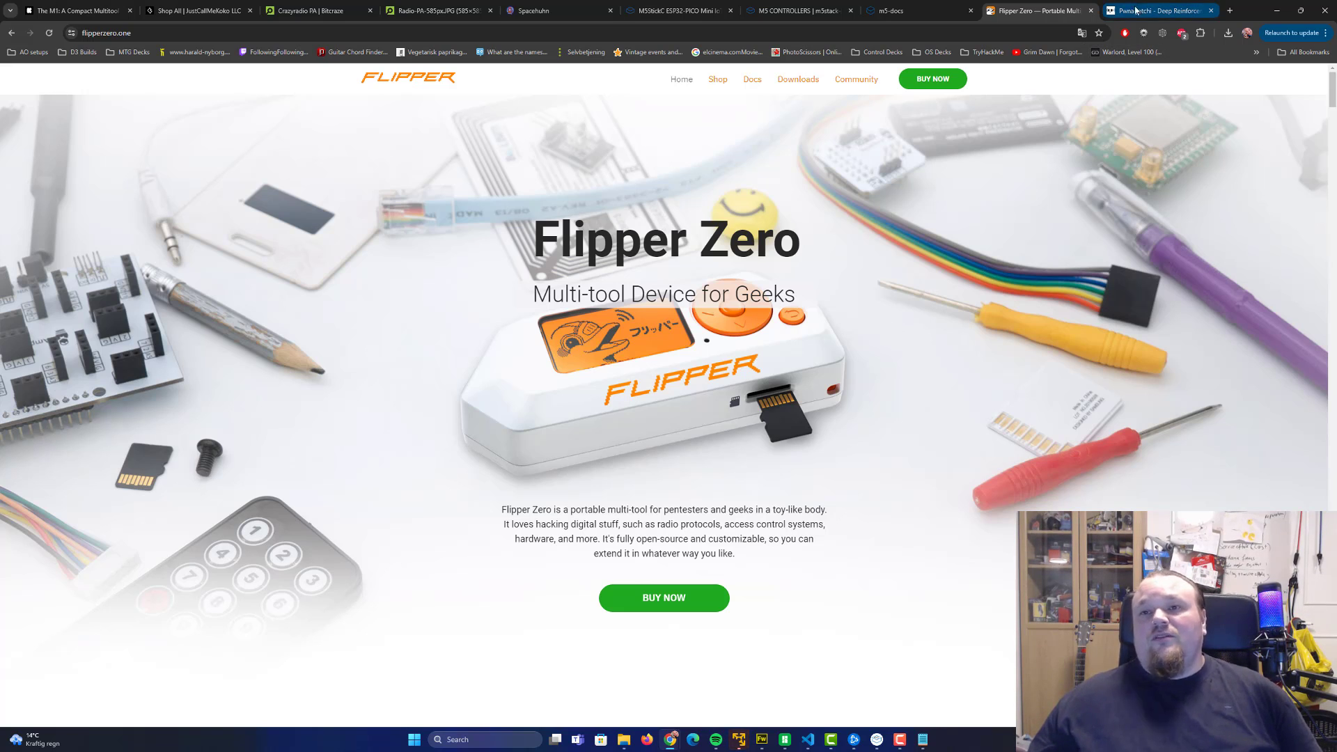
Switch to the Pwnagotchi documentation homepage on WiFi pwning.
{"action": "left_click", "coordinate": [1151, 10]}
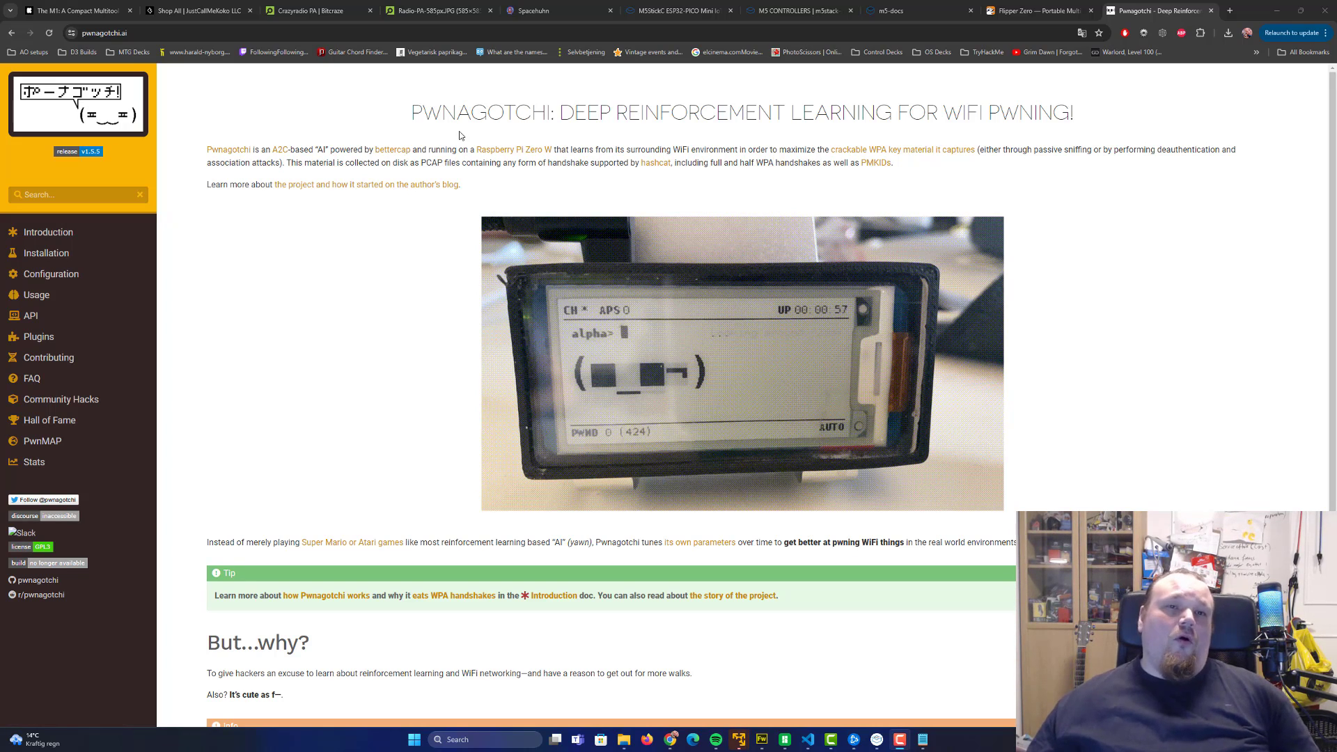
Glance at the Crazyradio PA dongle photo, then return to the Flipper Zero homepage.
{"action": "left_click", "coordinate": [436, 10]}
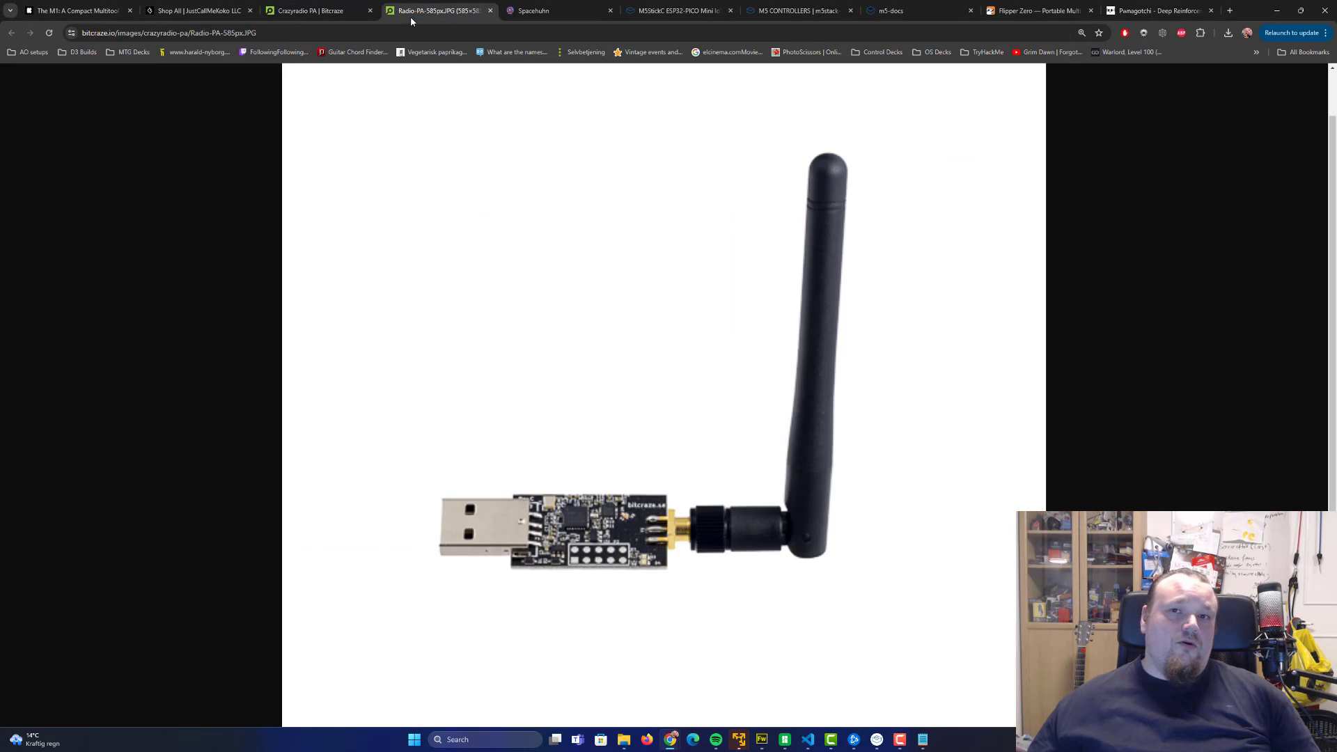
{"action": "left_click", "coordinate": [1032, 10]}
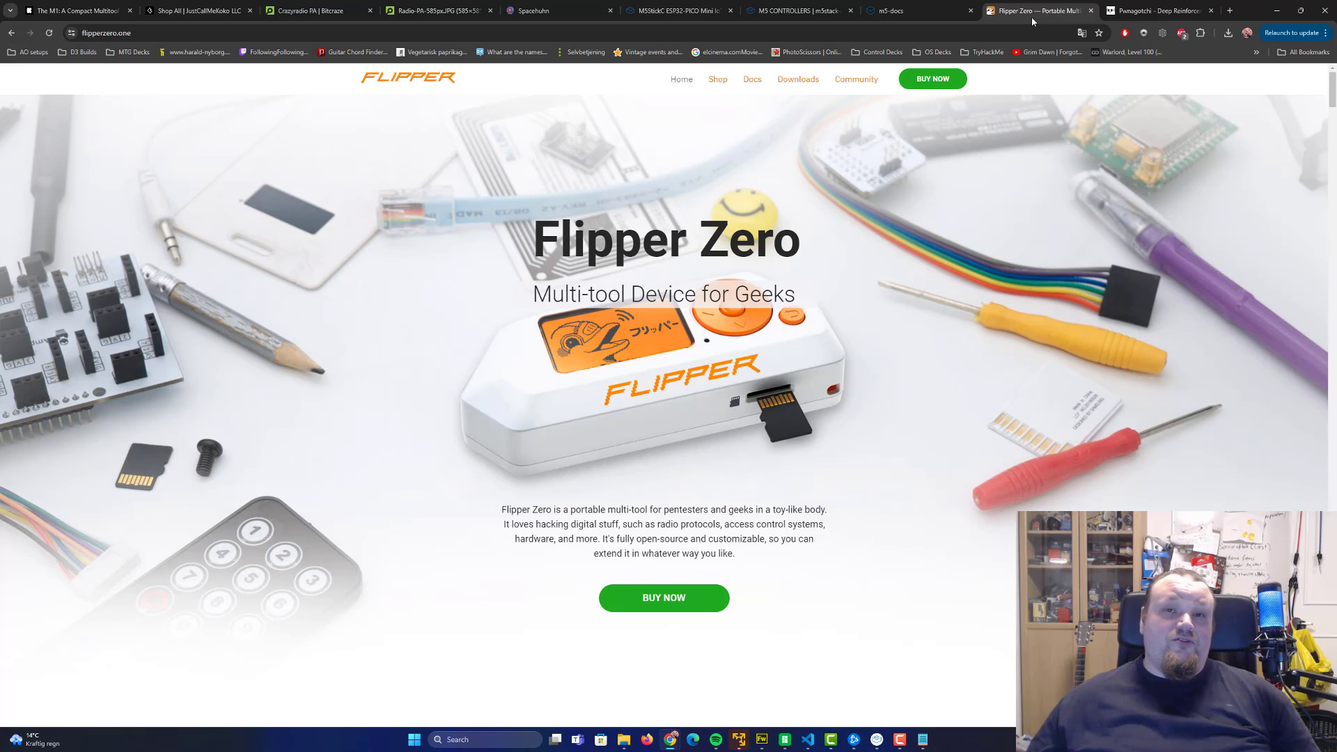
{"action": "mouse_move", "coordinate": [1027, 22]}
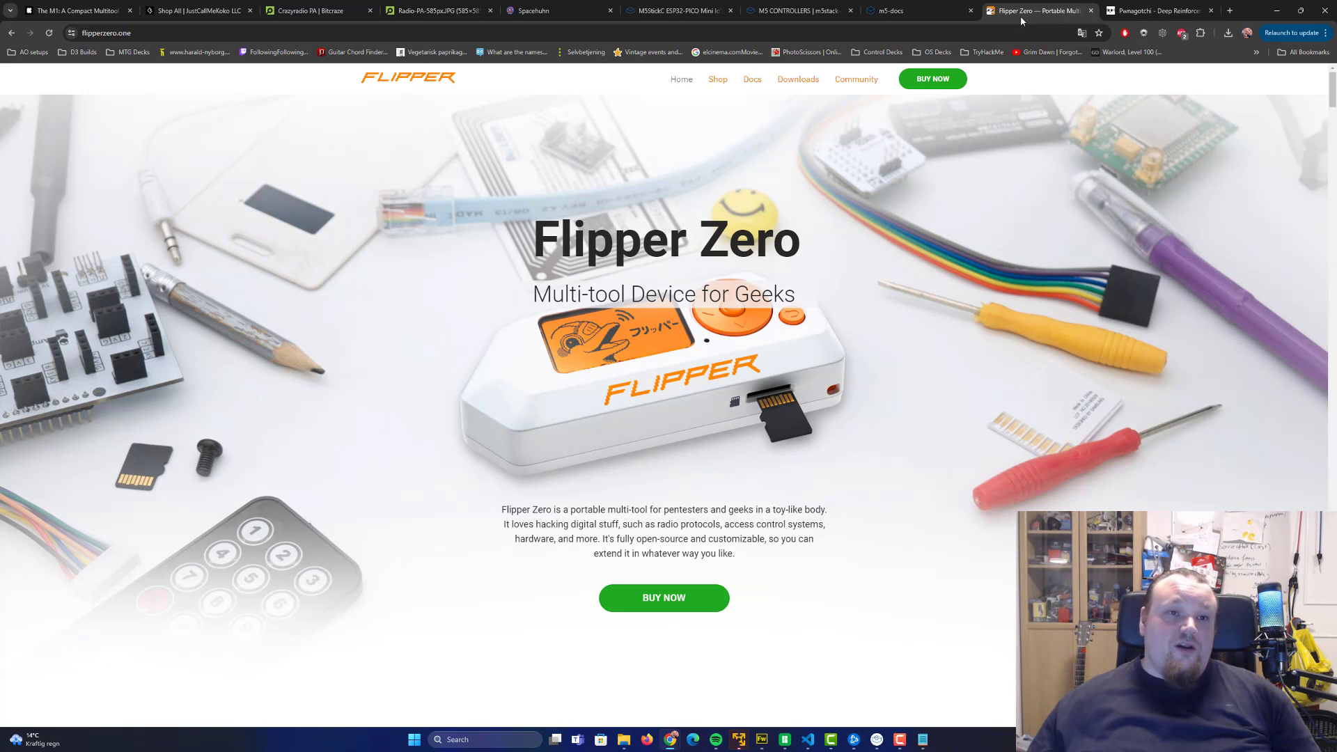
{"action": "mouse_move", "coordinate": [430, 122]}
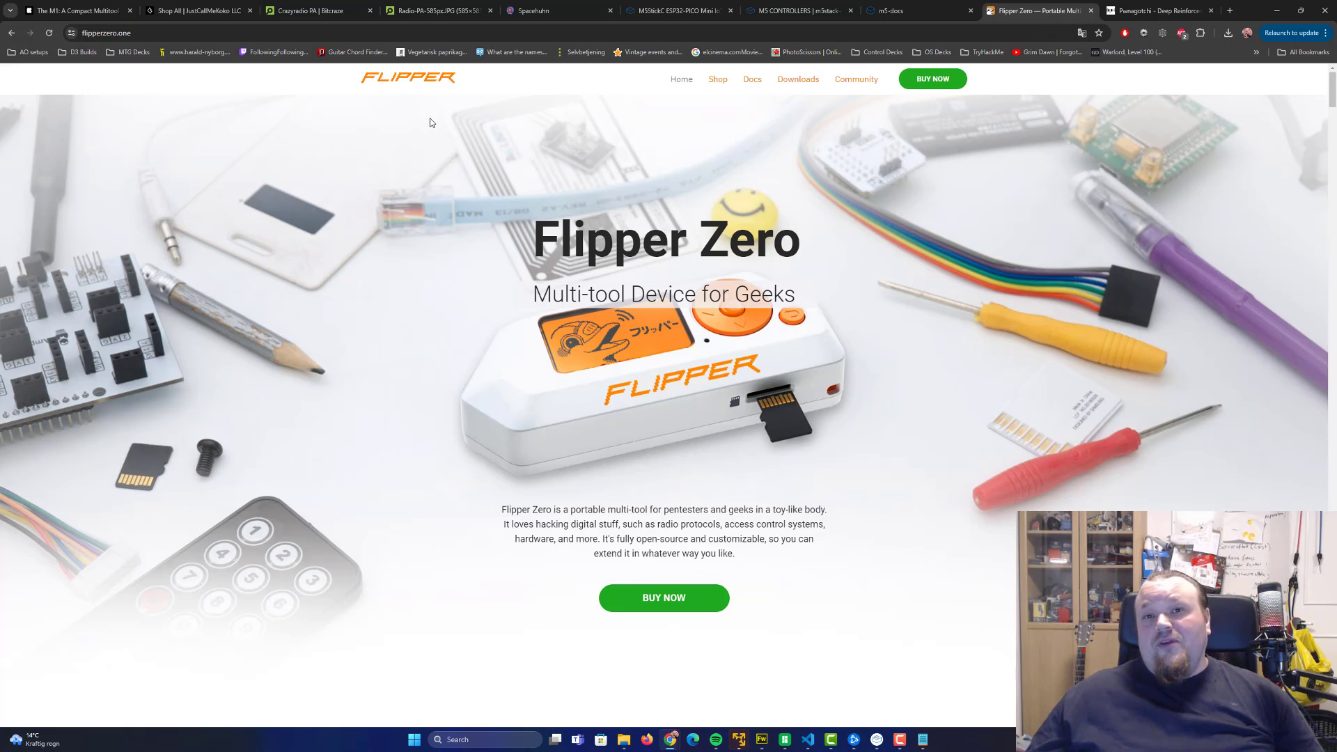